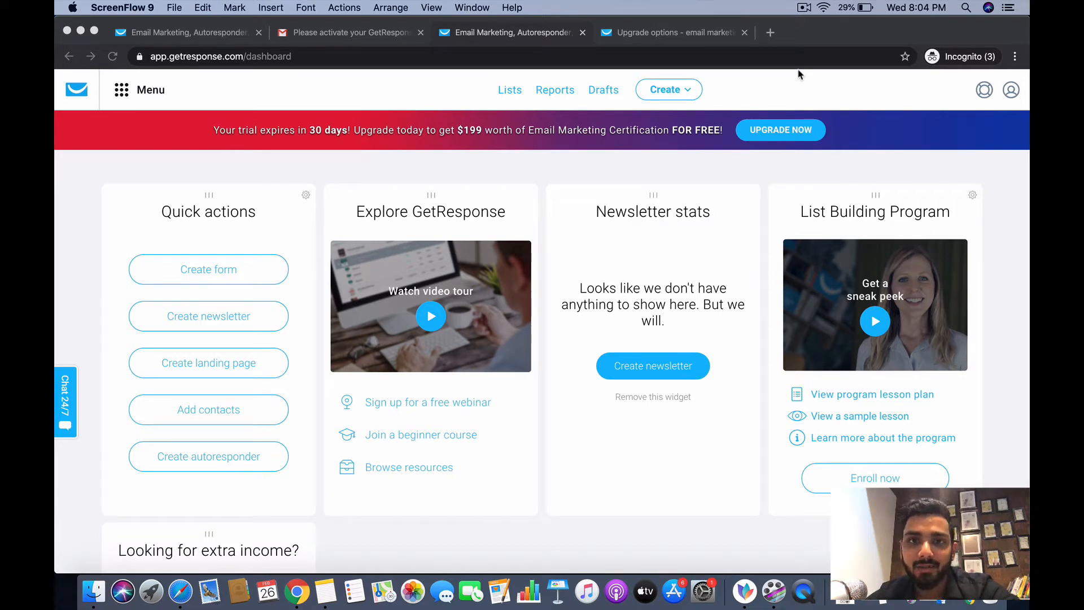
mouse_move(693, 169)
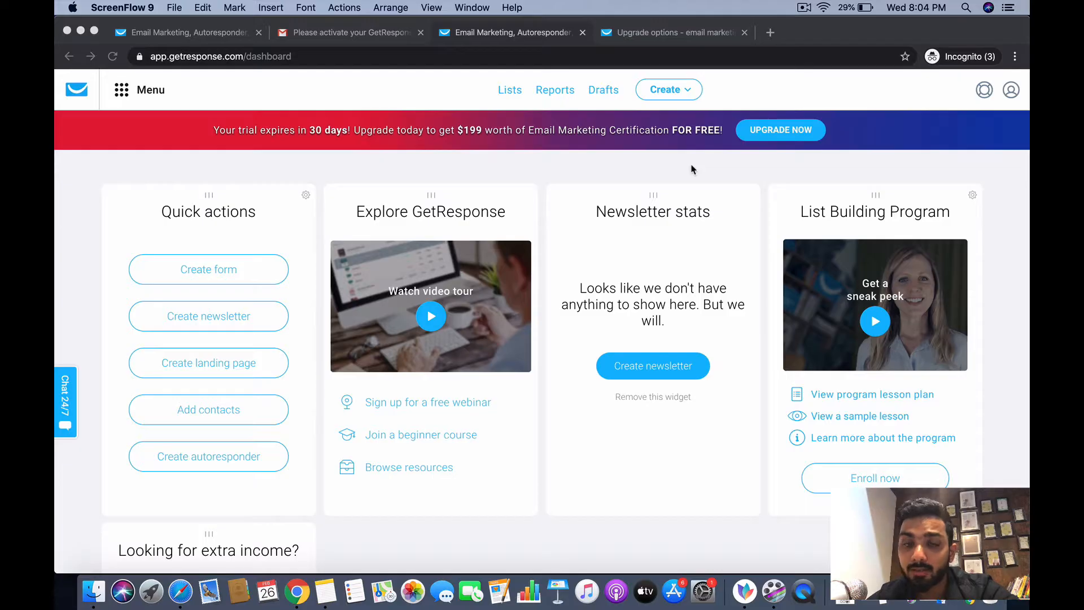
mouse_move(666, 153)
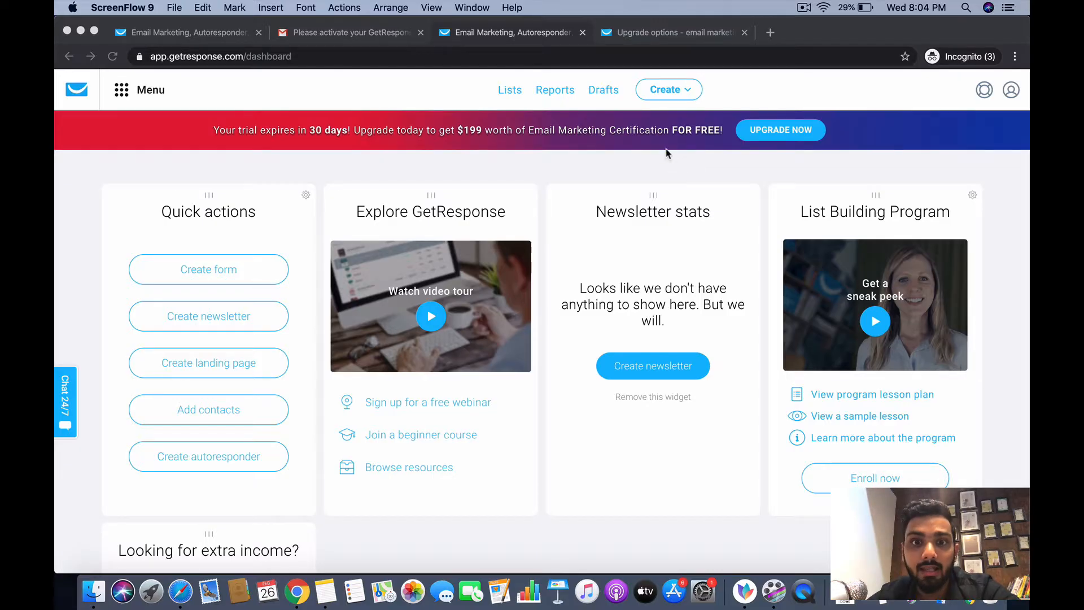
mouse_move(467, 96)
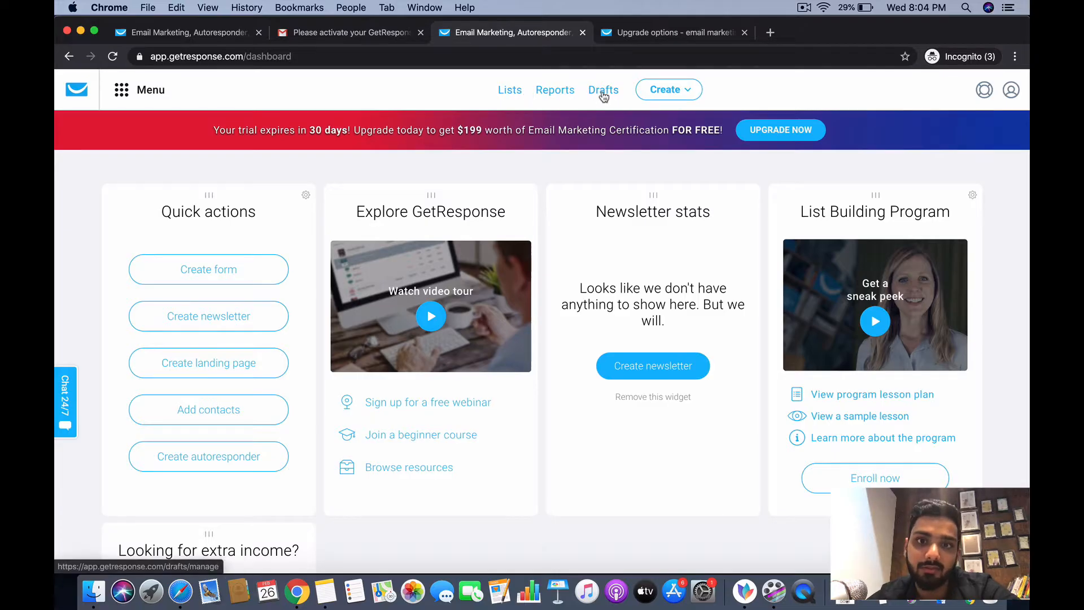
mouse_move(509, 89)
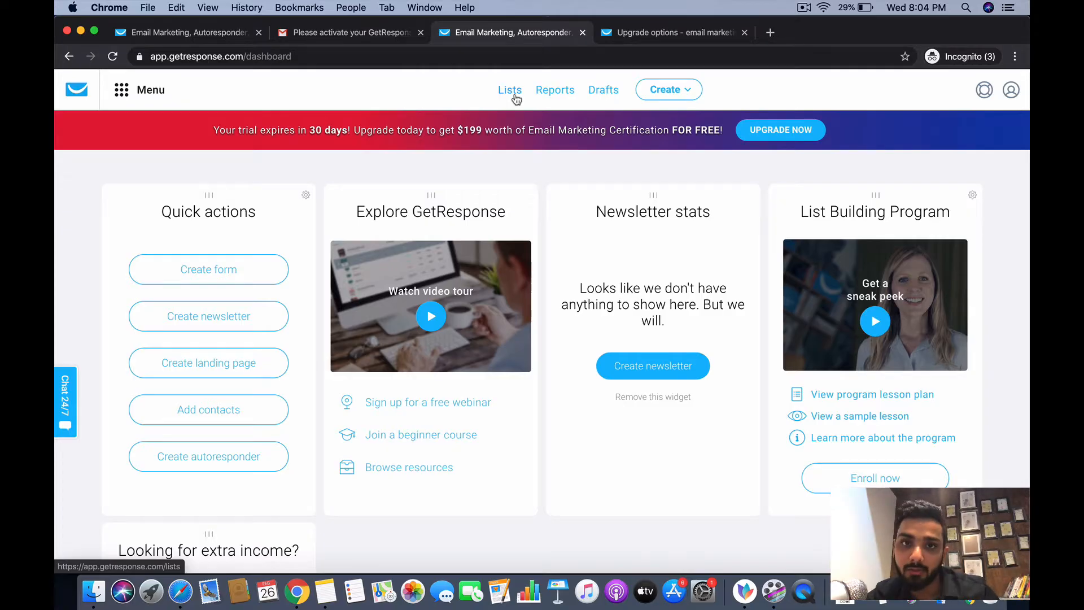
From the Lists page, start a new list named email_marketing_class_test.
left_click(509, 89)
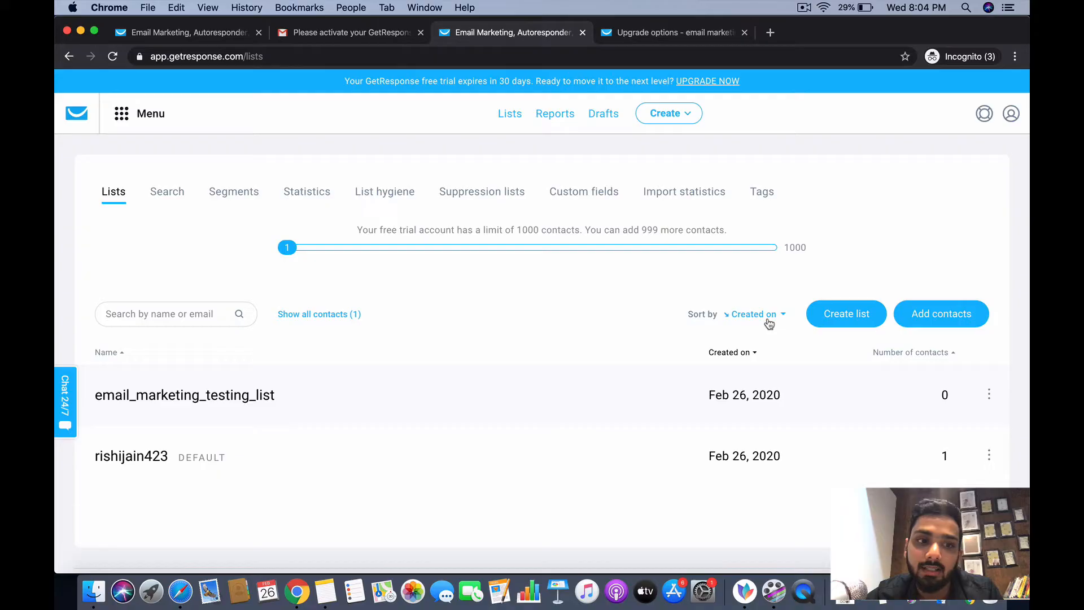
mouse_move(810, 425)
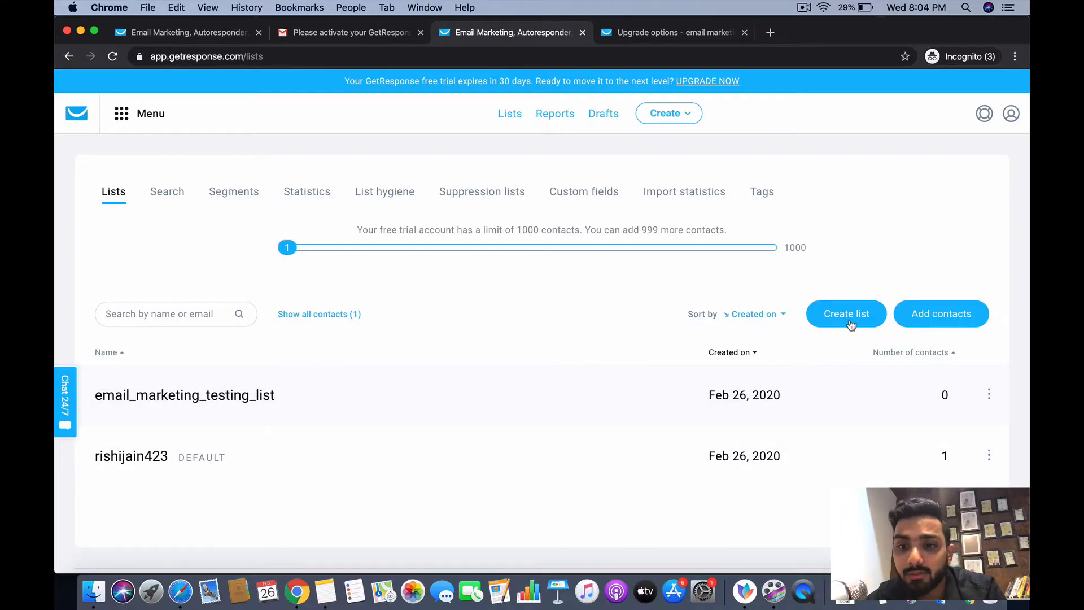
left_click(846, 313)
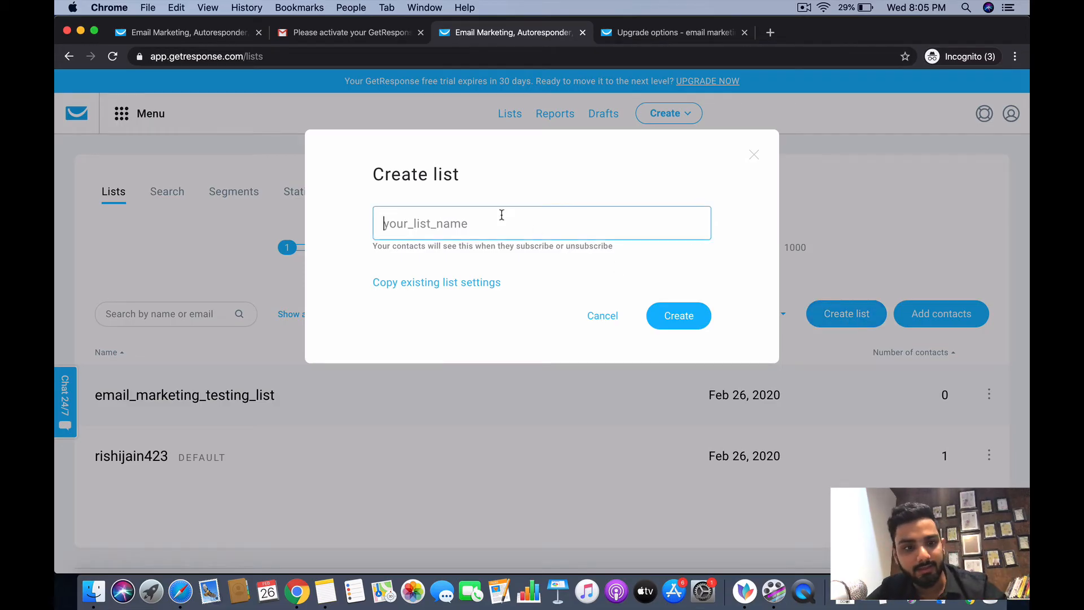
type("email")
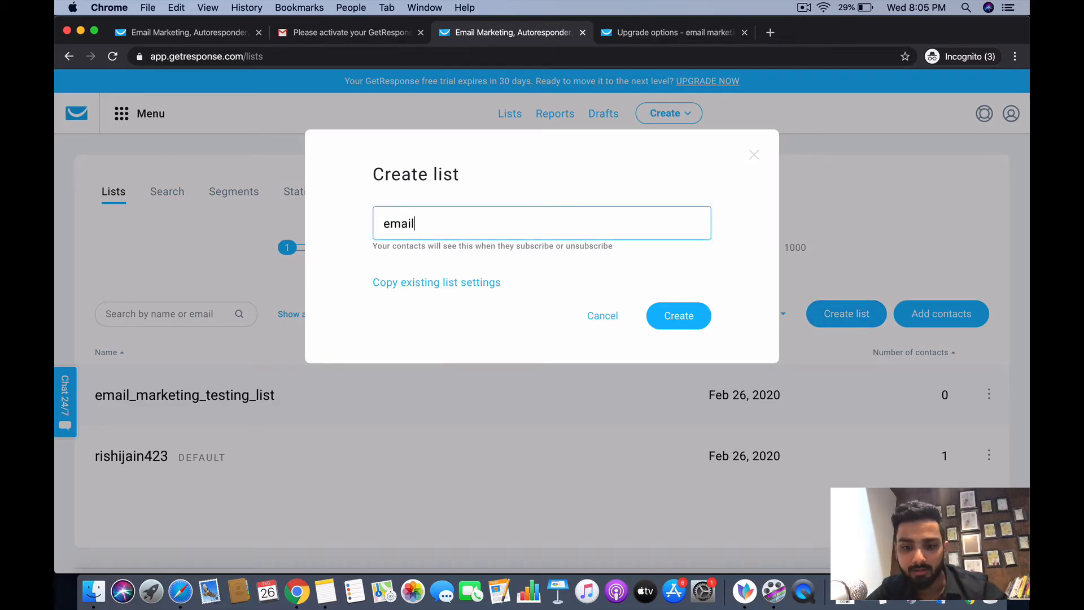
type("_")
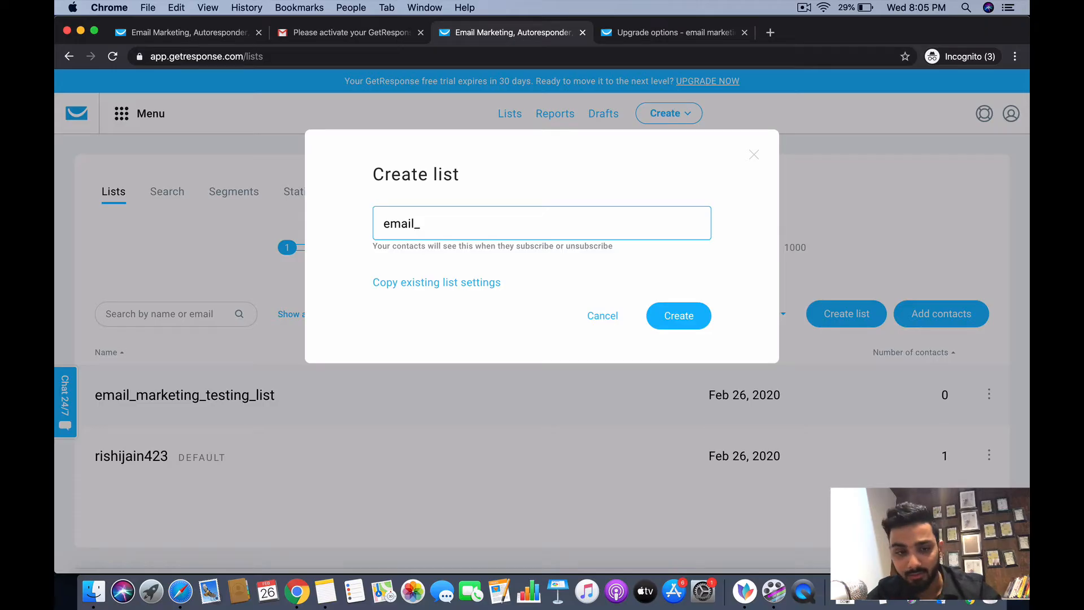
type("makr")
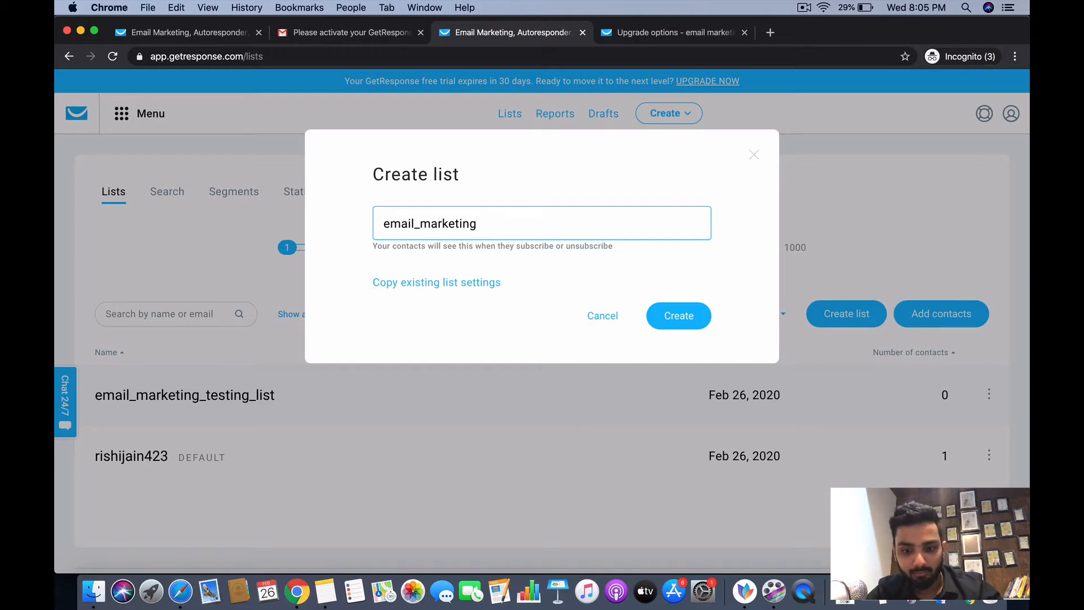
type("_classs_ t")
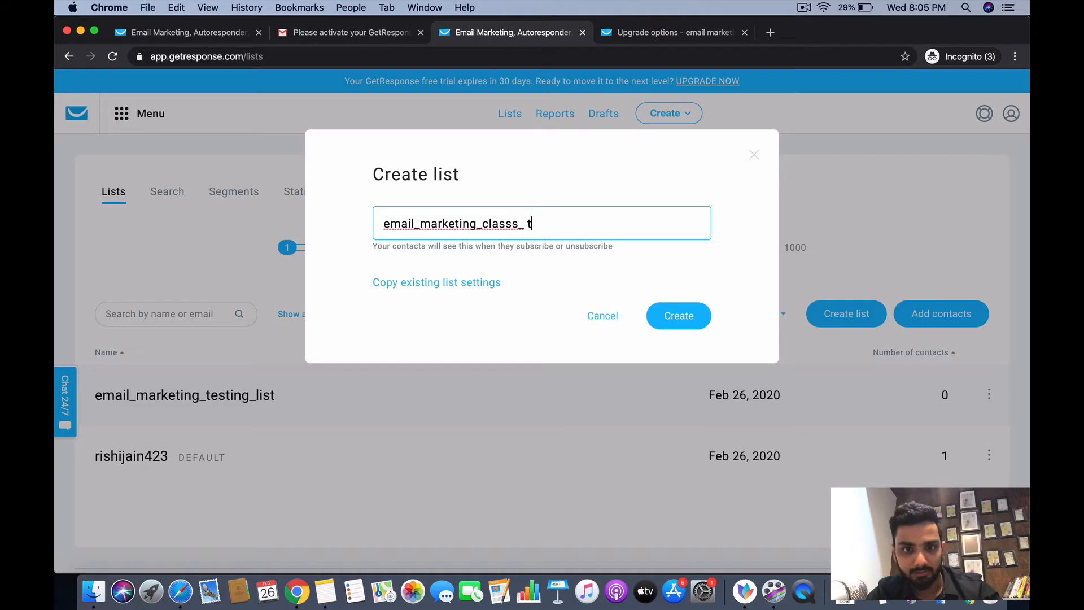
key("Backspace")
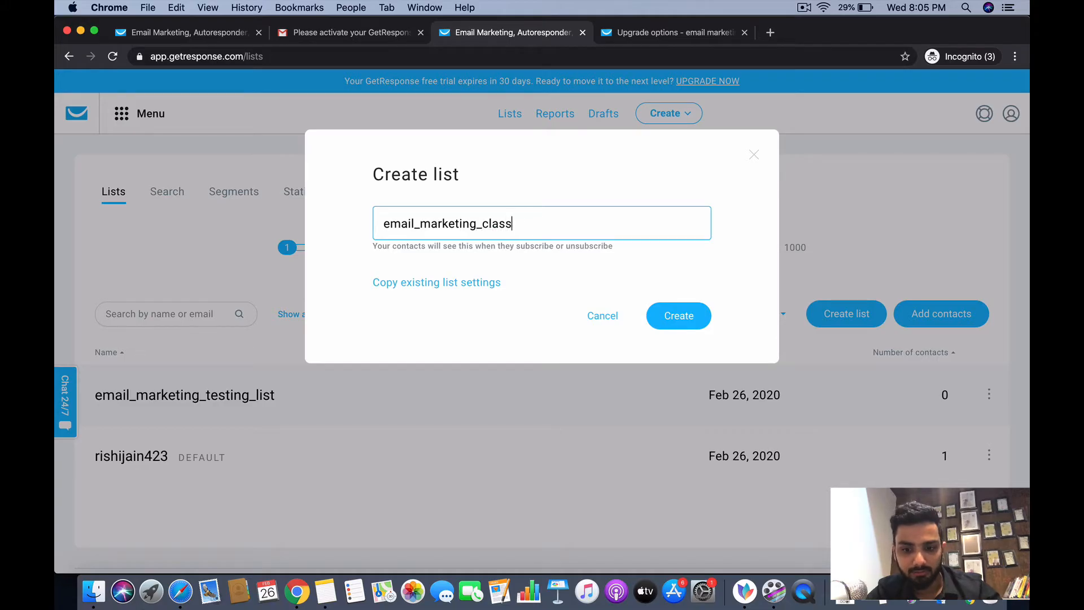
type("_test")
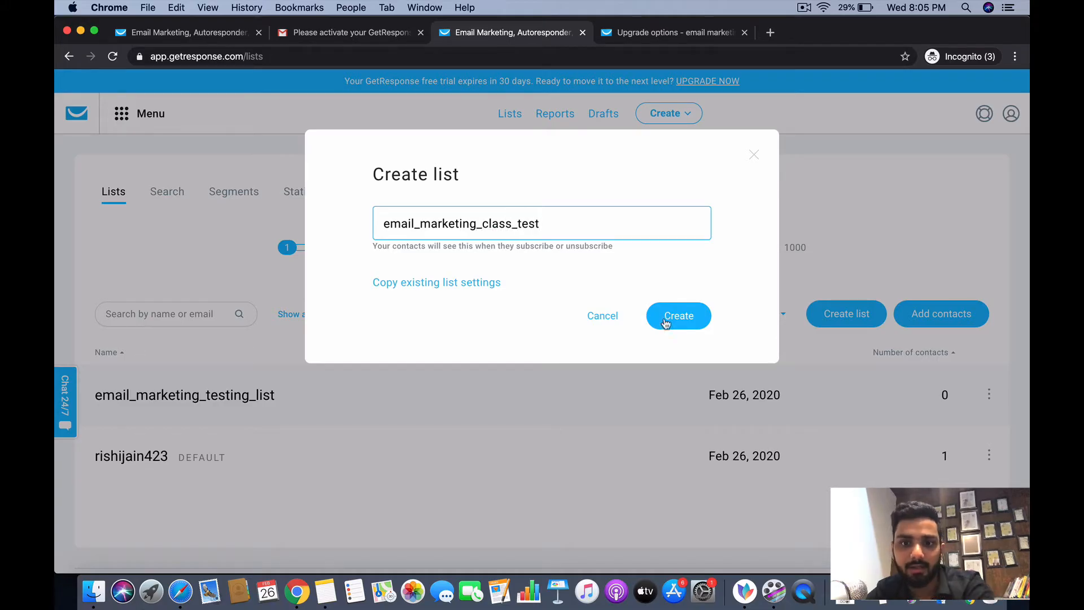
Create the email_marketing_class_test list and open its row options menu.
left_click(677, 315)
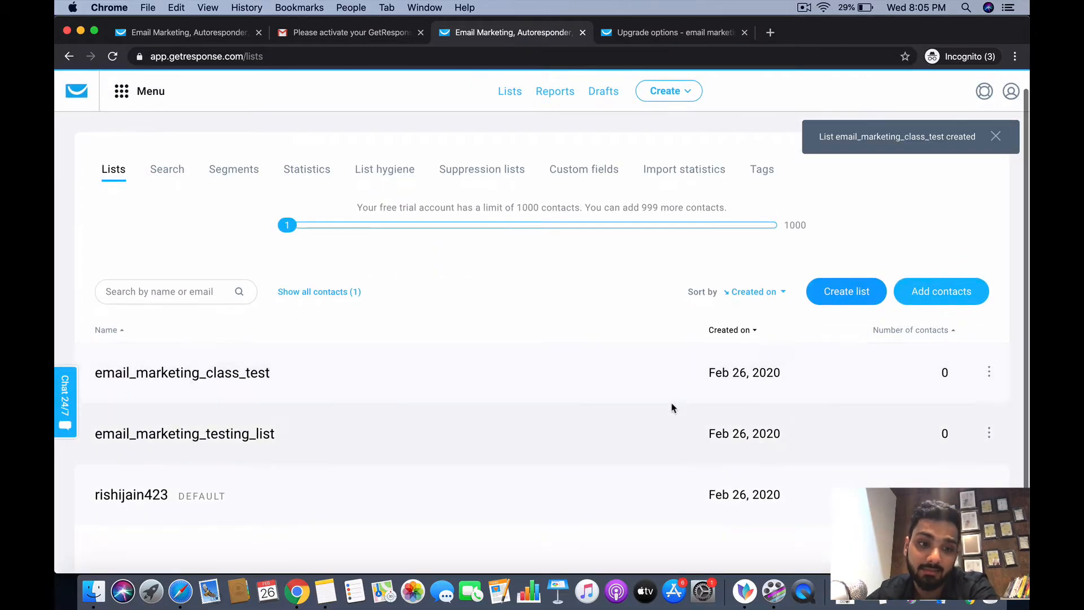
mouse_move(182, 372)
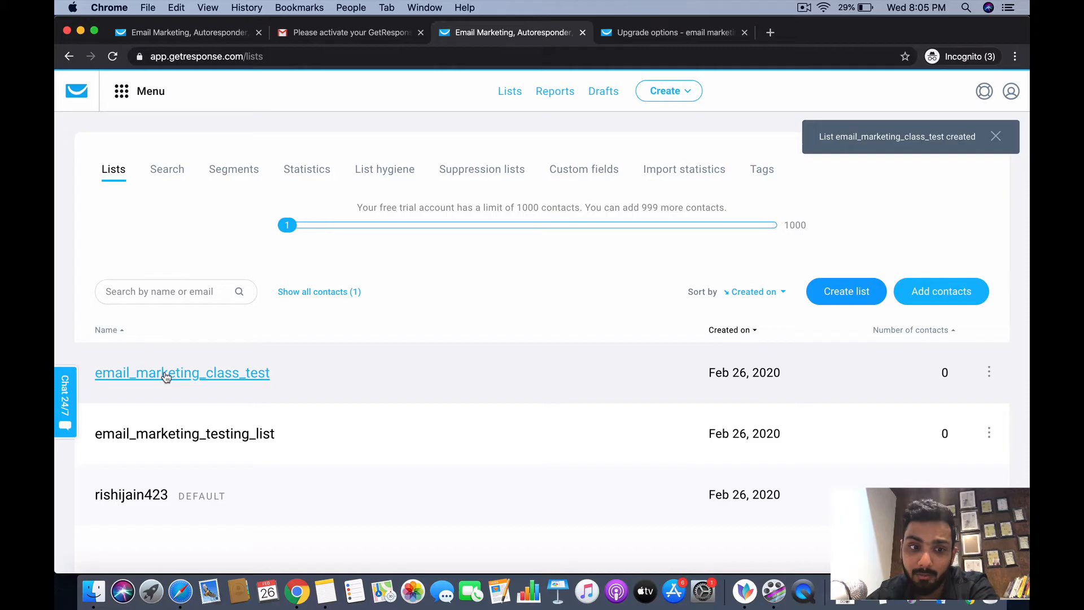
mouse_move(200, 373)
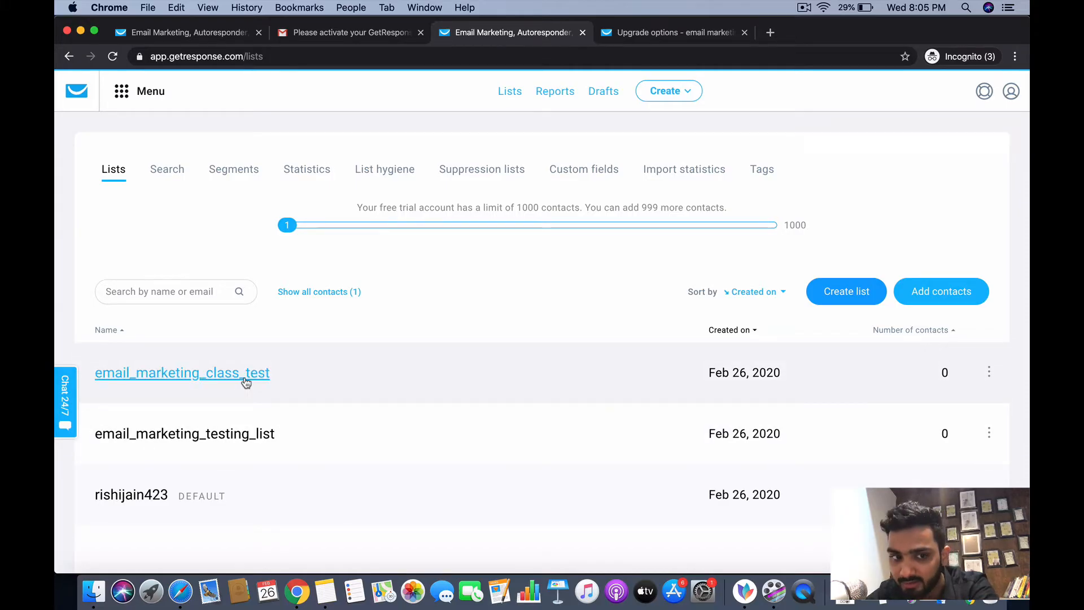
left_click(989, 372)
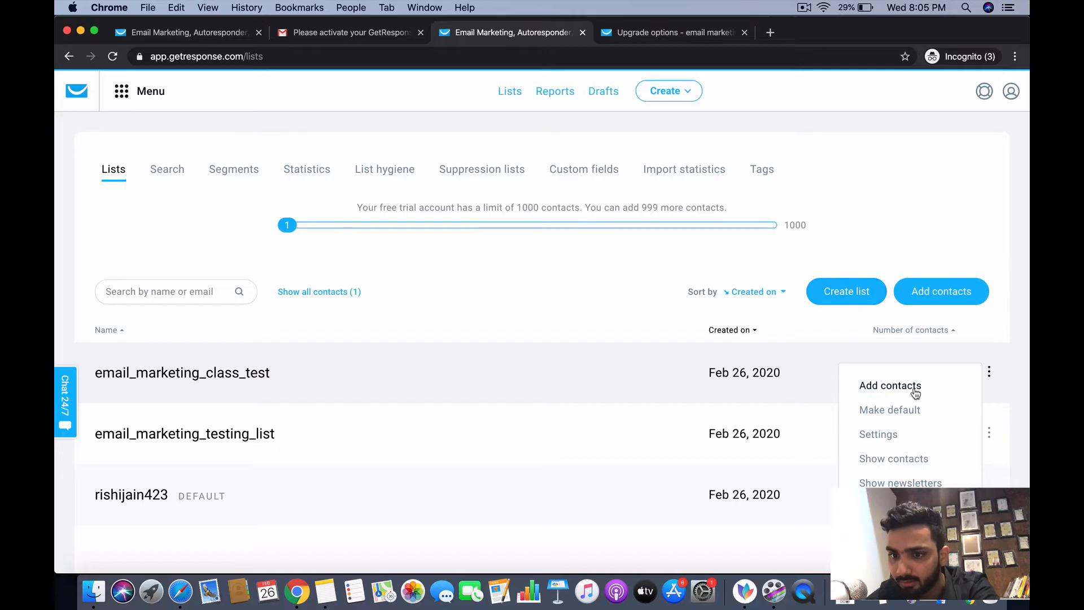
Choose Add contacts for email_marketing_class_test and select the email and name fields.
left_click(890, 385)
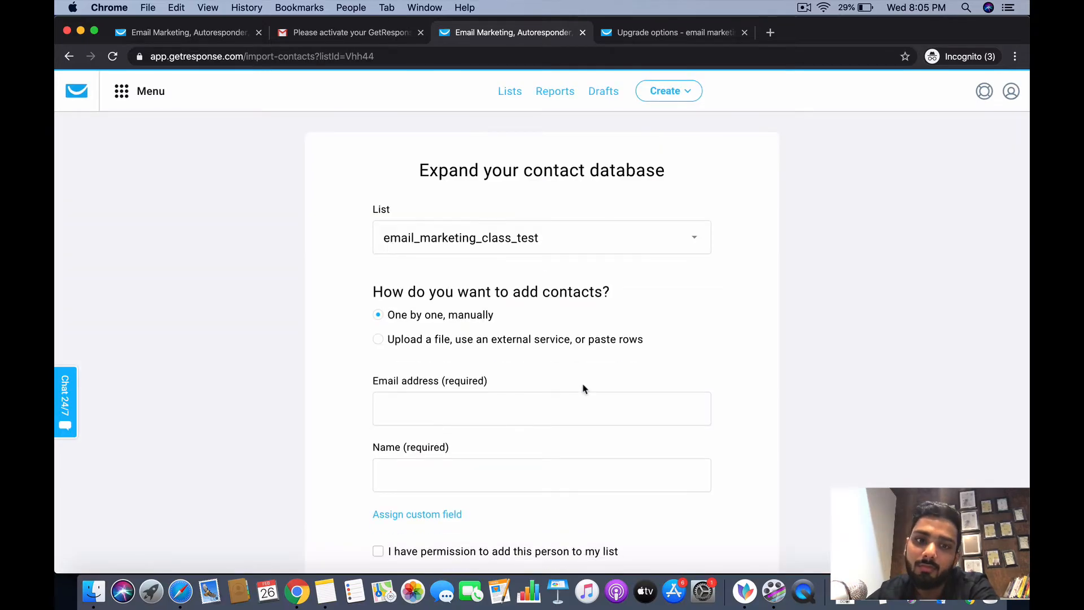
scroll("down", 3)
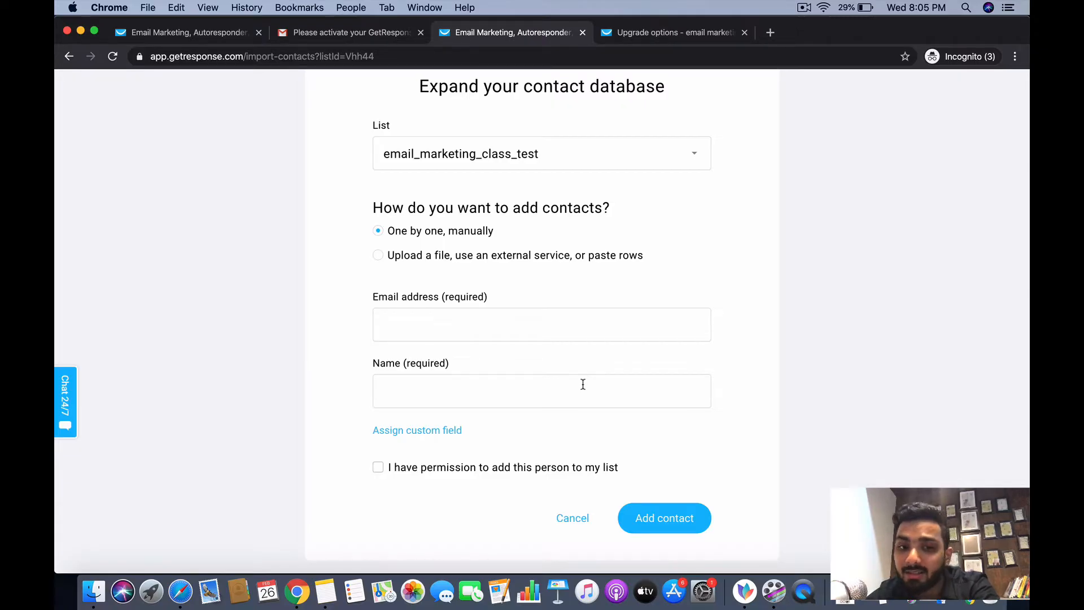
left_click(542, 390)
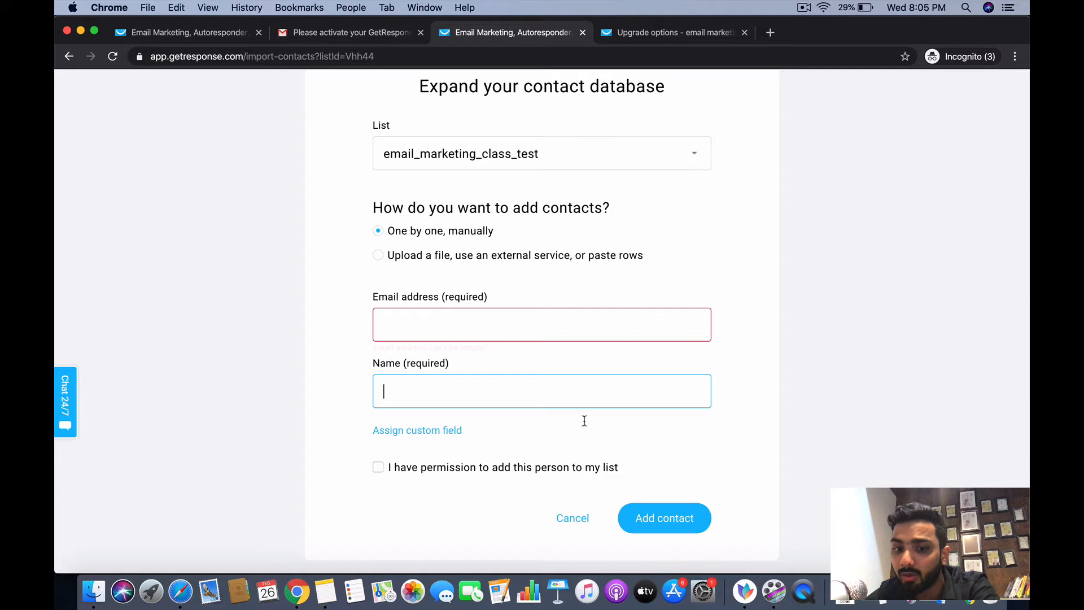
left_click(663, 518)
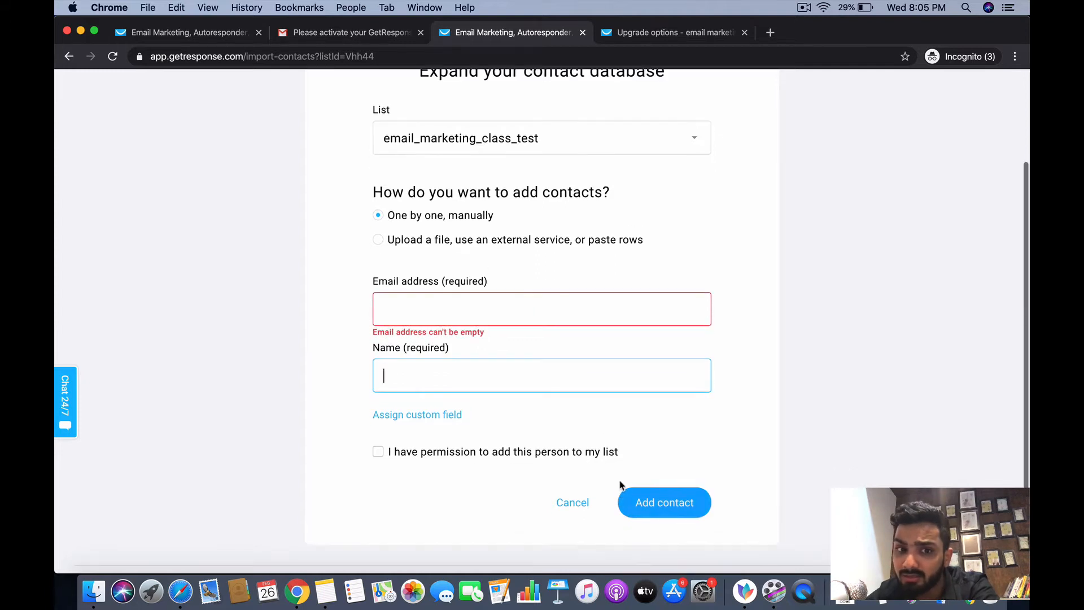
Browse the import contacts page, then return to the Lists overview.
left_click(378, 240)
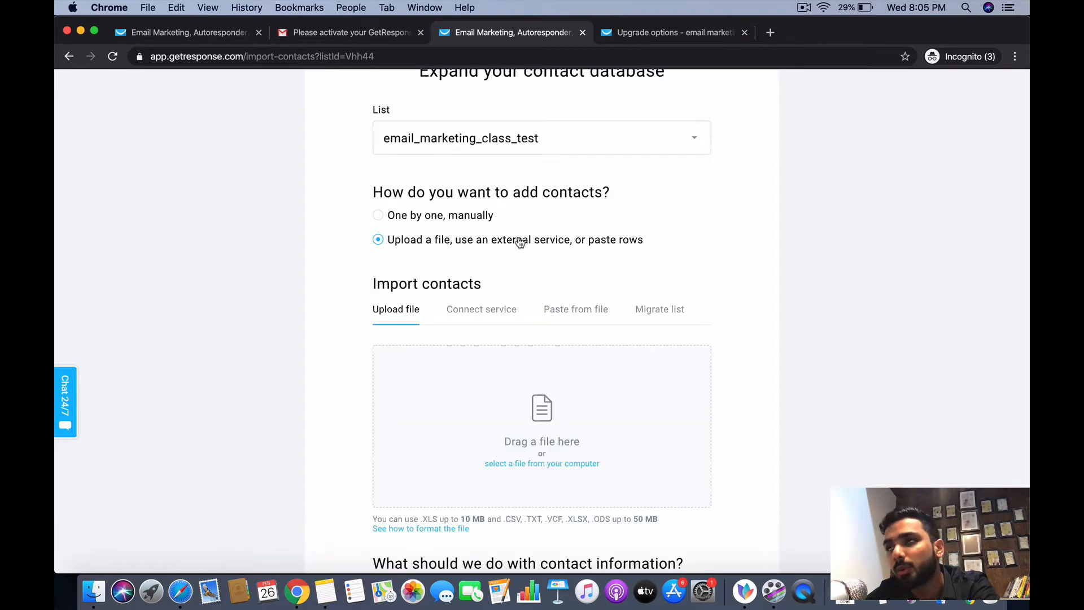
mouse_move(514, 350)
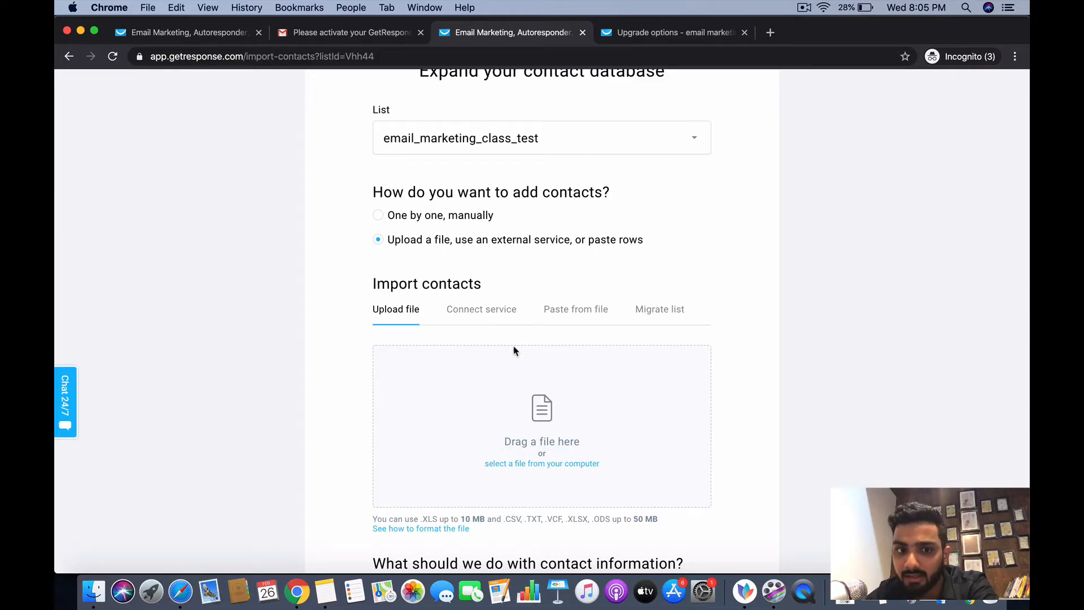
mouse_move(499, 326)
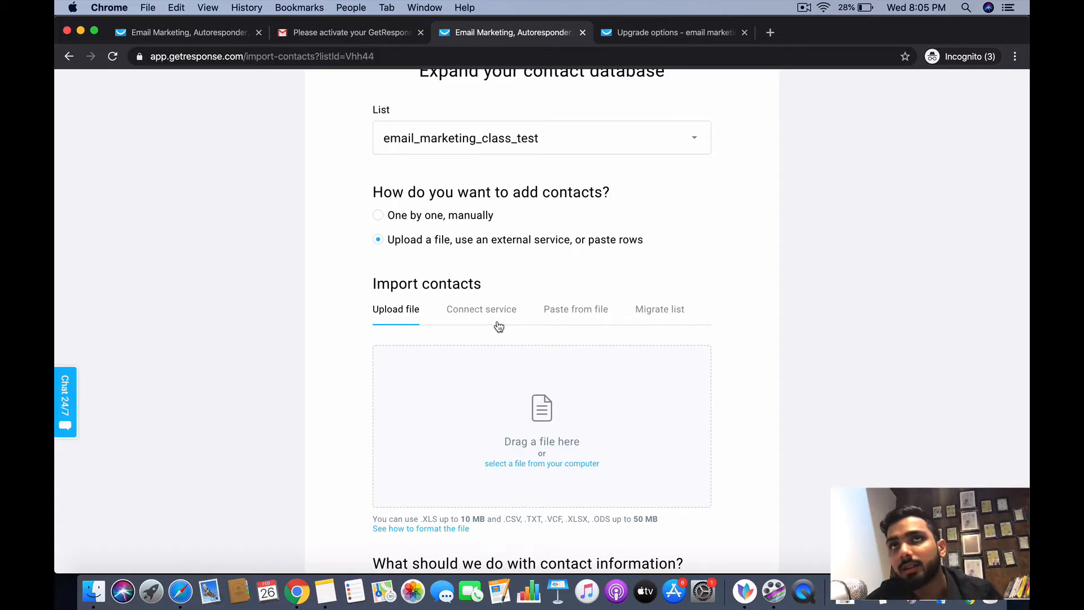
mouse_move(507, 352)
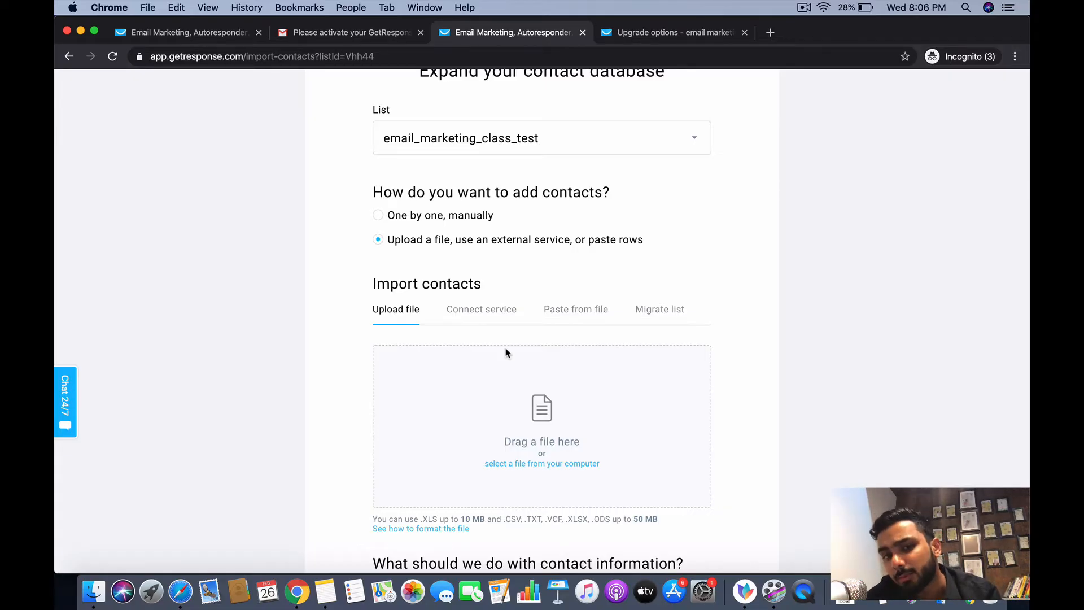
mouse_move(511, 359)
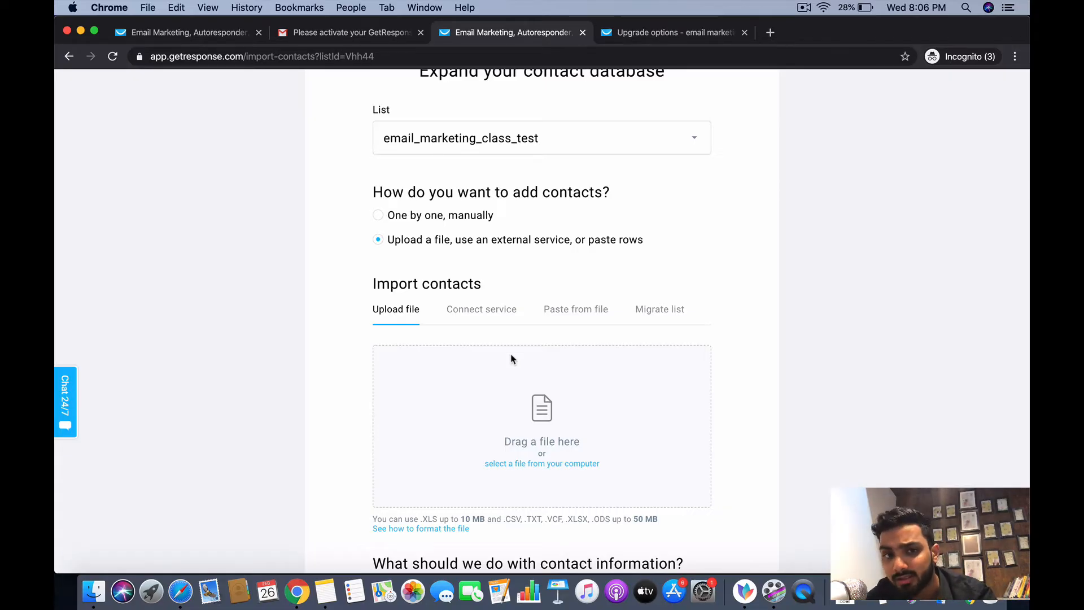
mouse_move(503, 308)
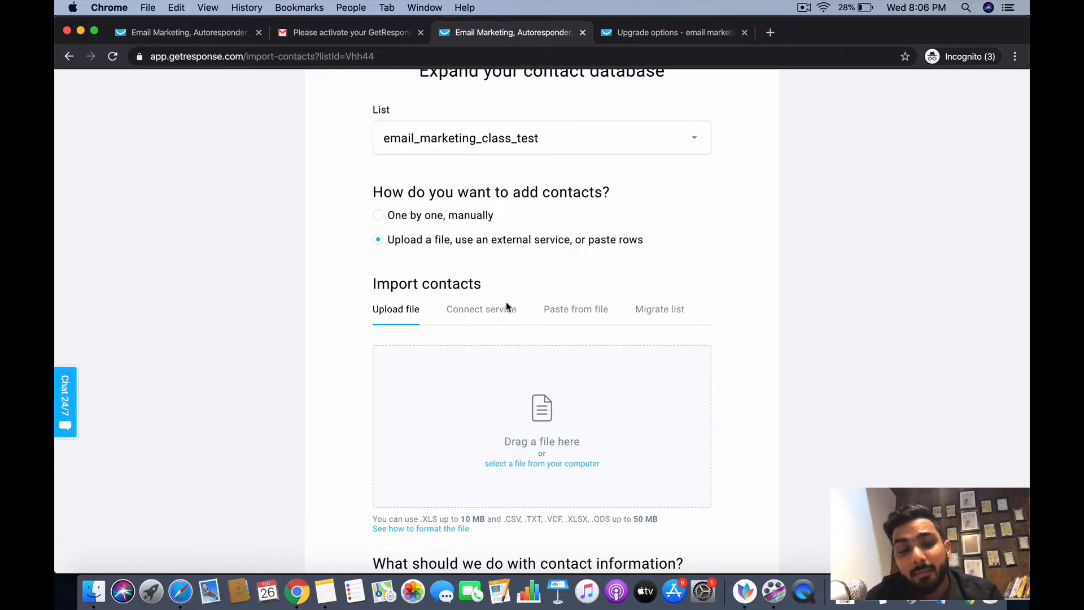
scroll("up", 3)
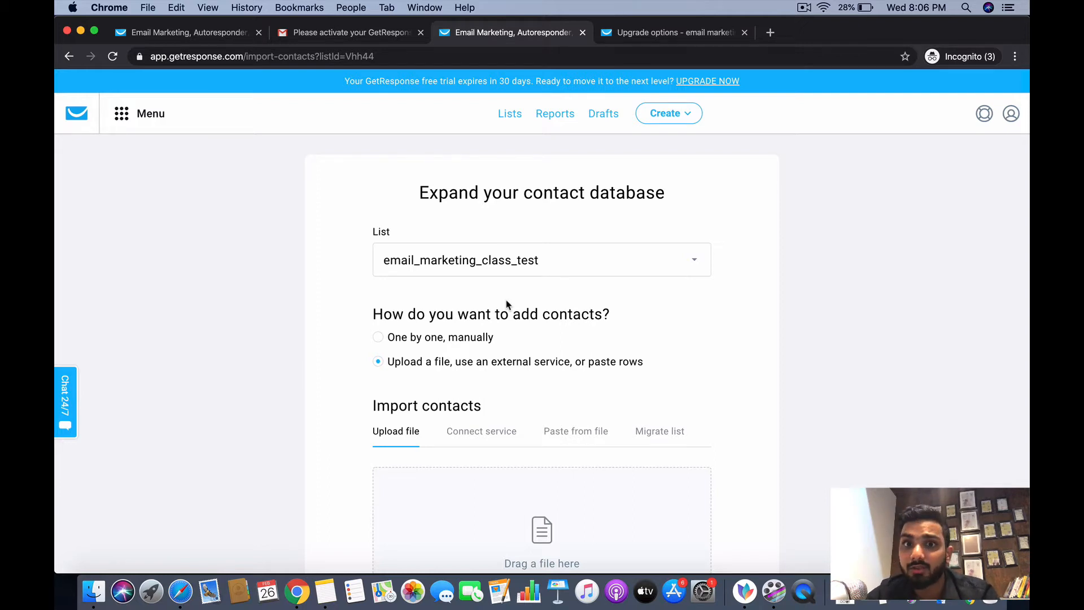
mouse_move(512, 288)
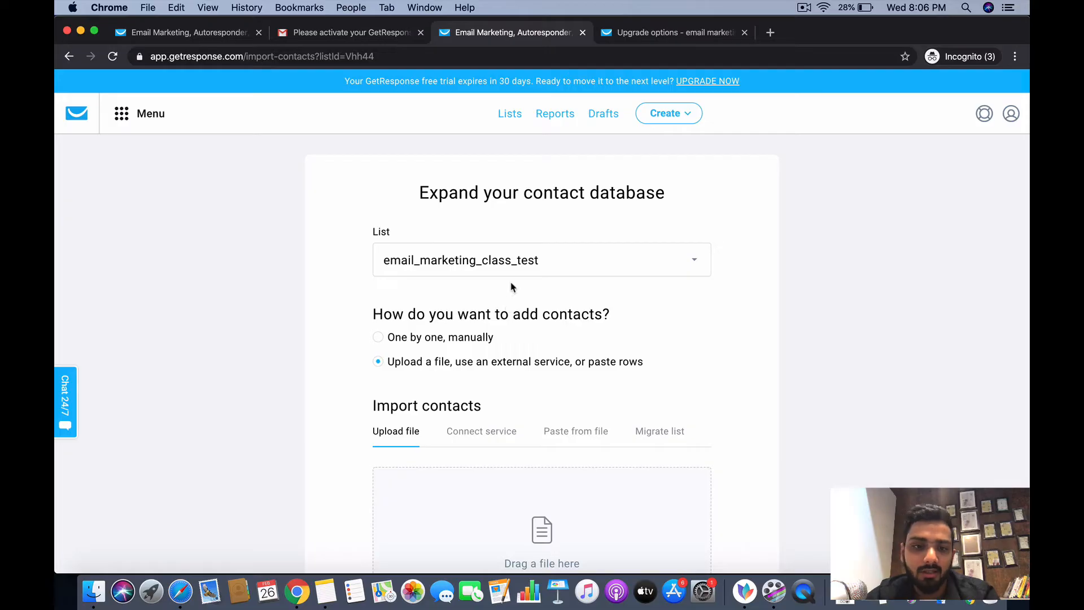
scroll("down", 3)
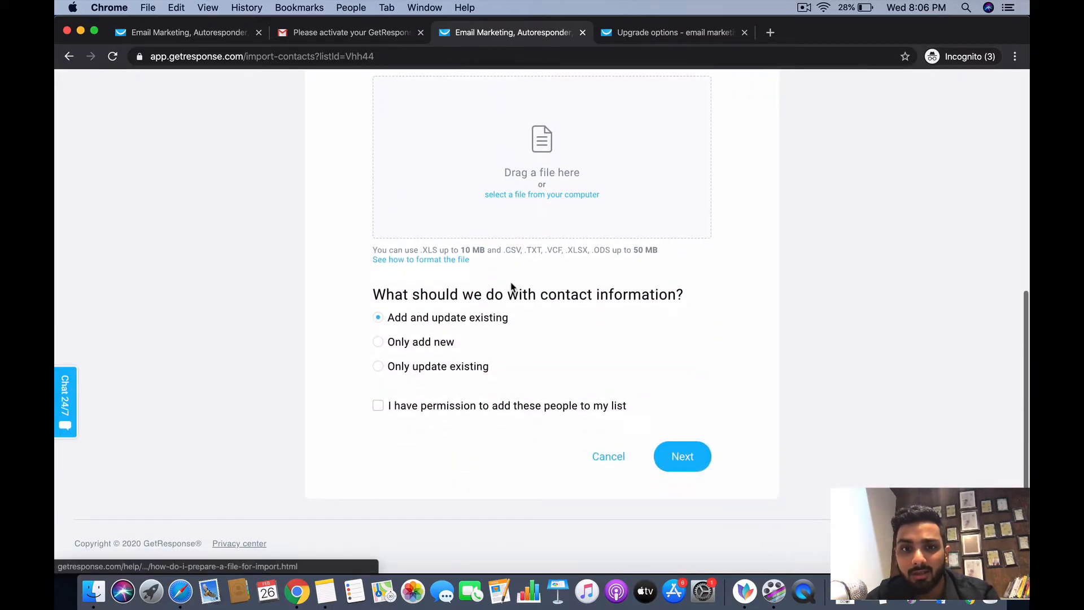
scroll("up", 3)
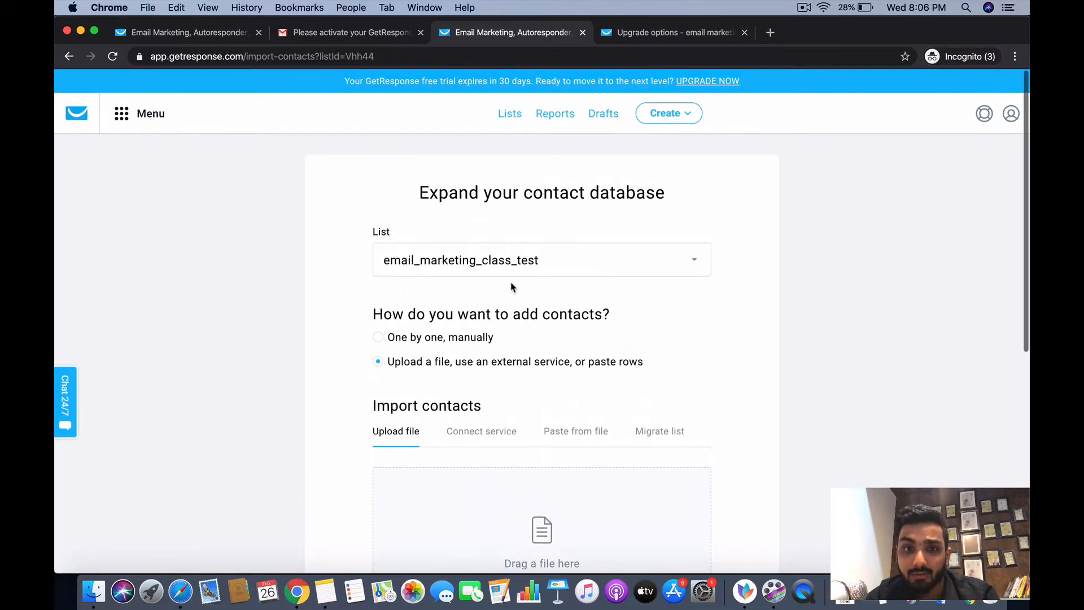
mouse_move(507, 153)
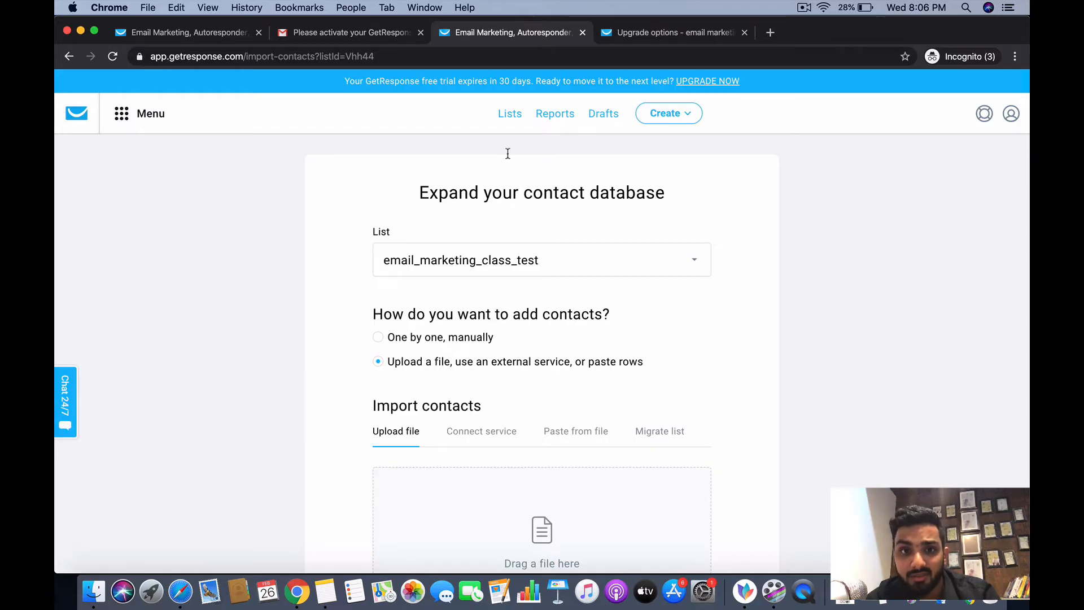
left_click(509, 114)
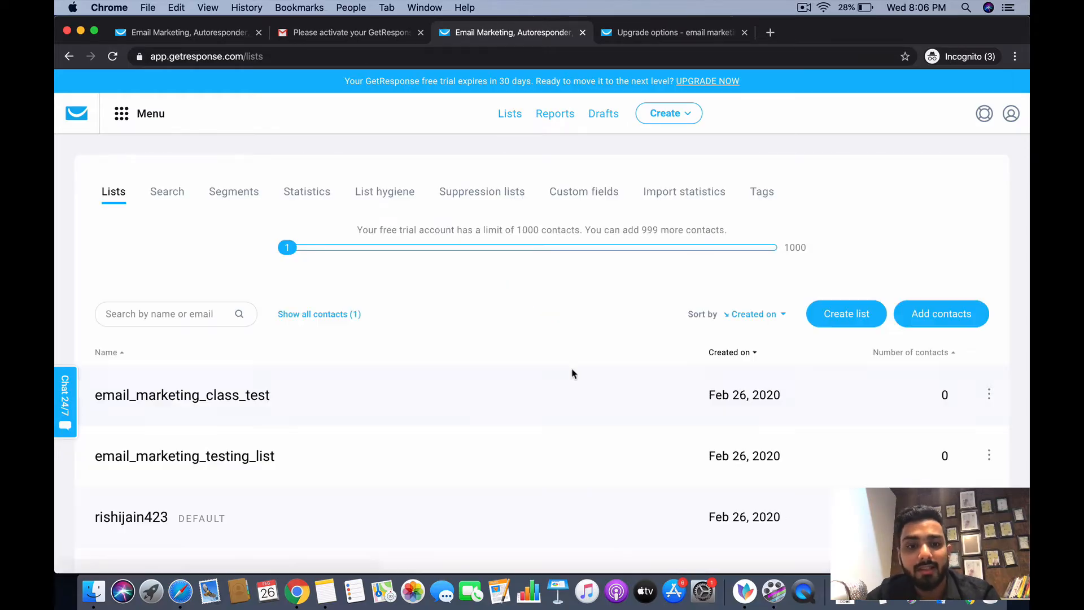
scroll("up", 3)
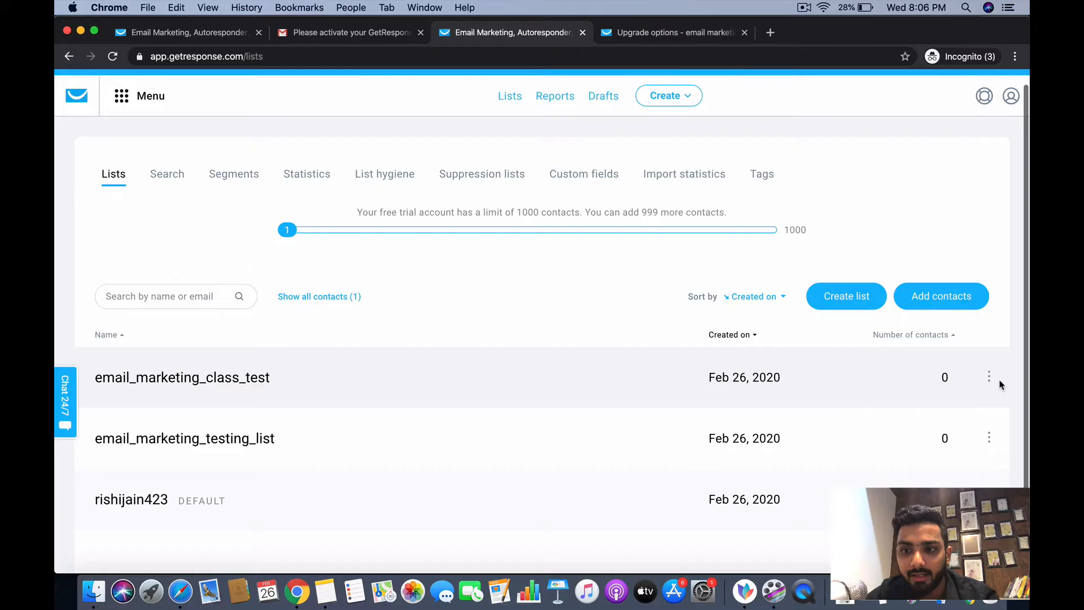
left_click(988, 376)
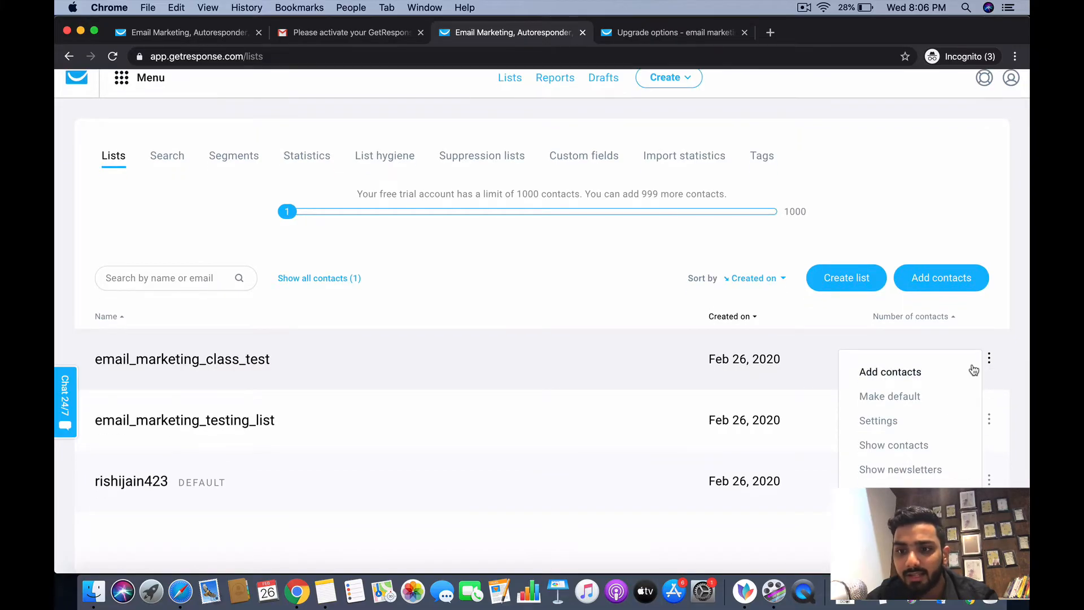
left_click(893, 444)
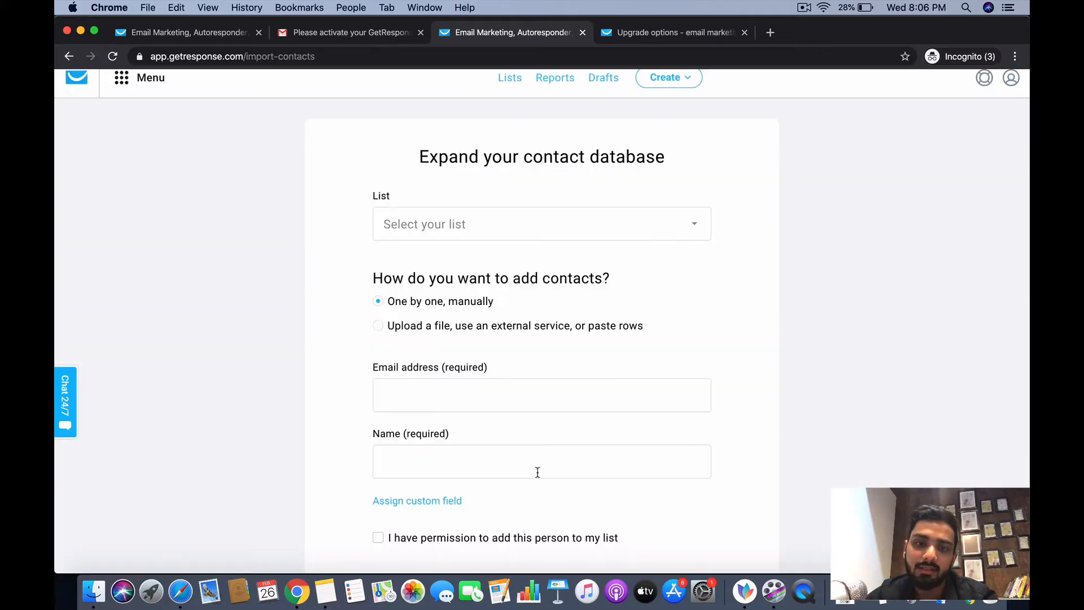
mouse_move(66, 54)
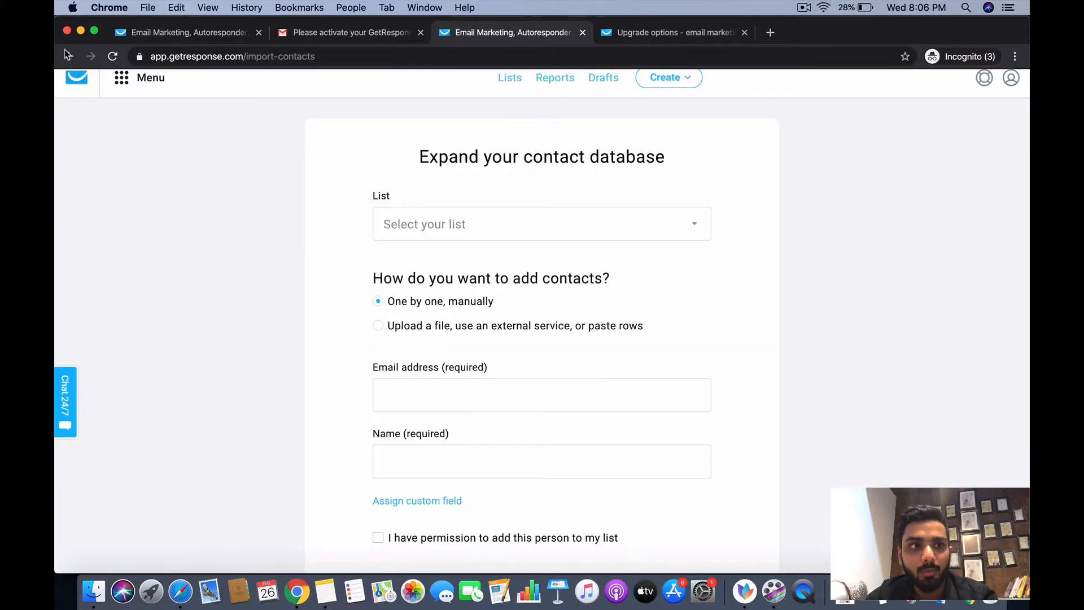
left_click(68, 56)
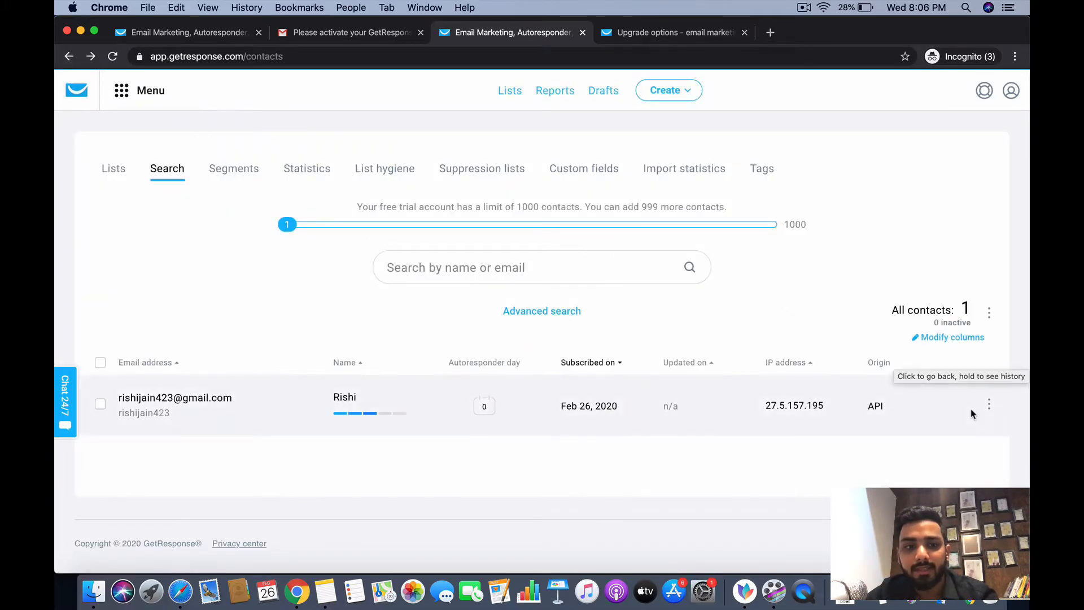
mouse_move(200, 189)
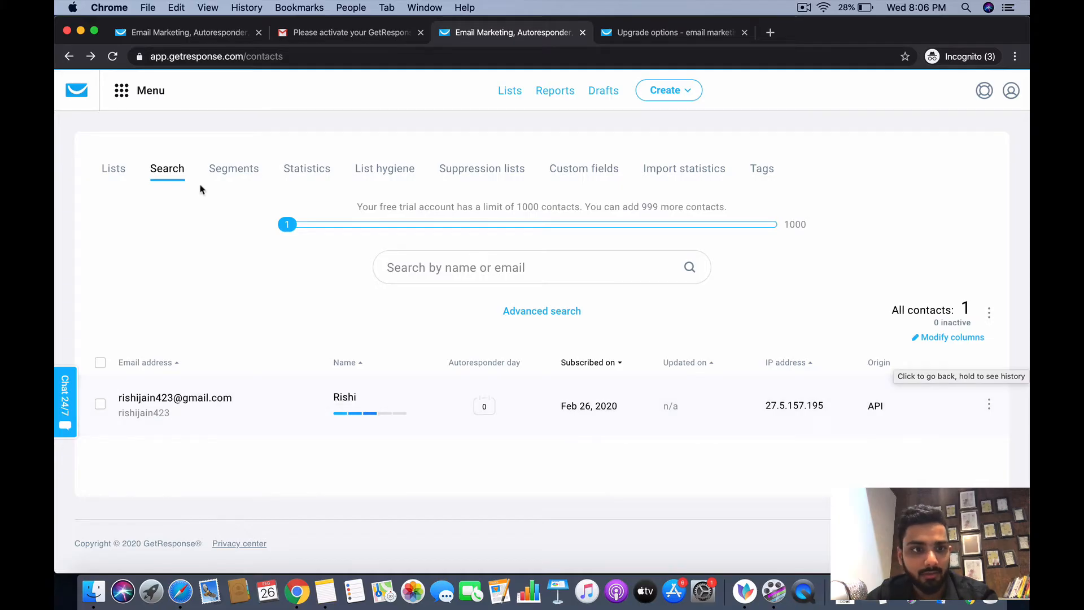
left_click(113, 168)
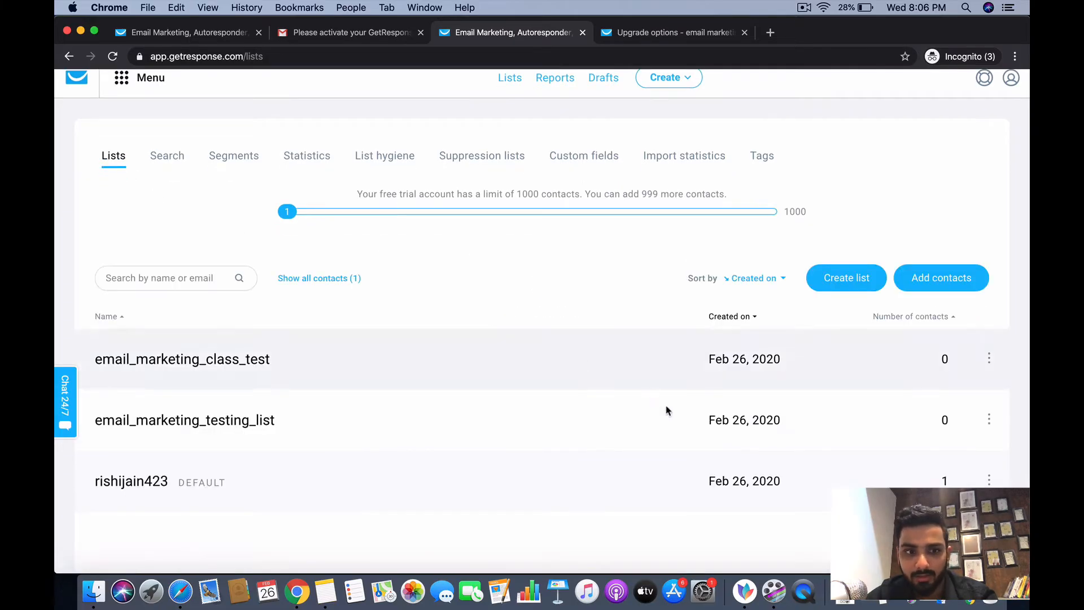
Browse email_marketing_class_test's row options, then switch to the other account's Lists page.
left_click(989, 357)
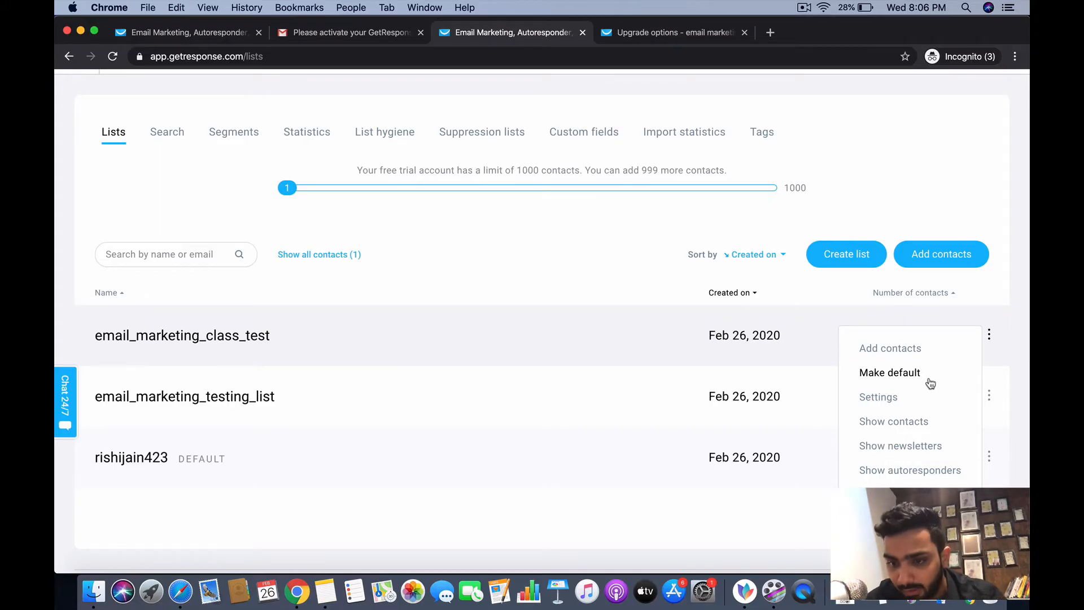
mouse_move(902, 394)
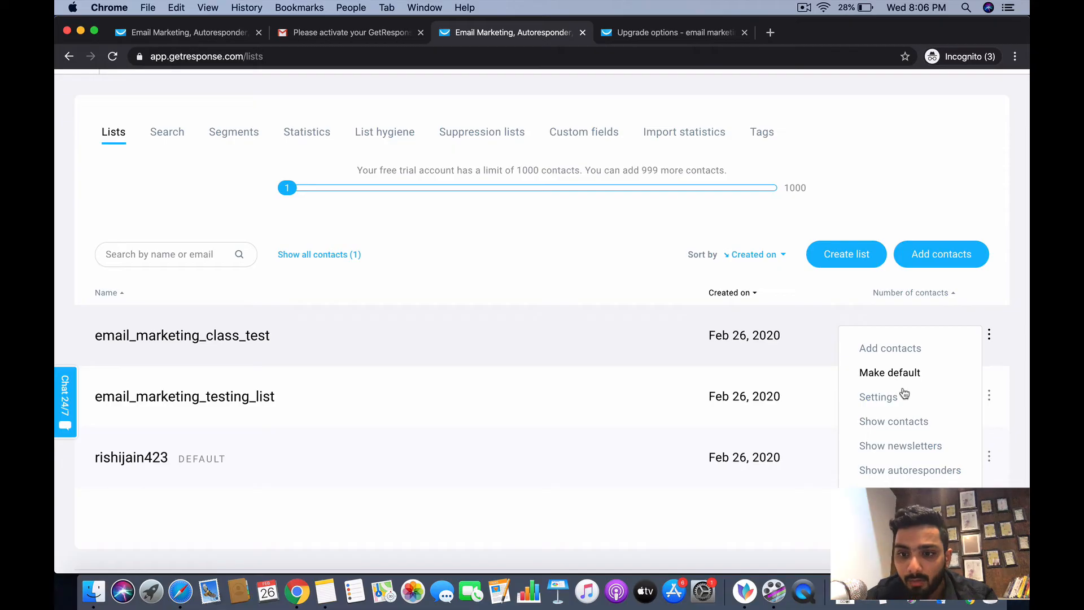
mouse_move(908, 428)
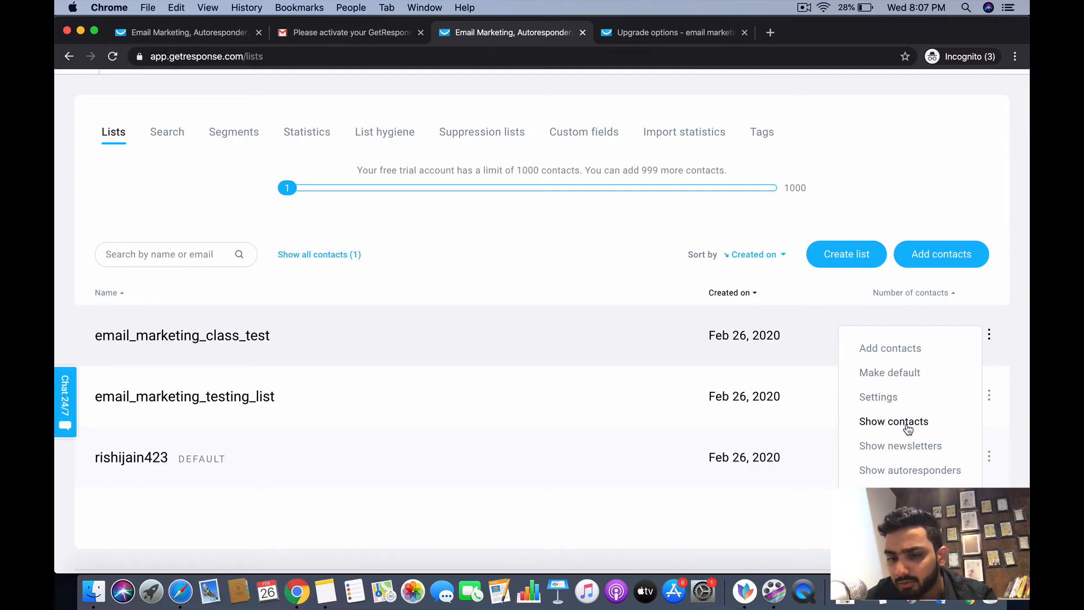
mouse_move(909, 453)
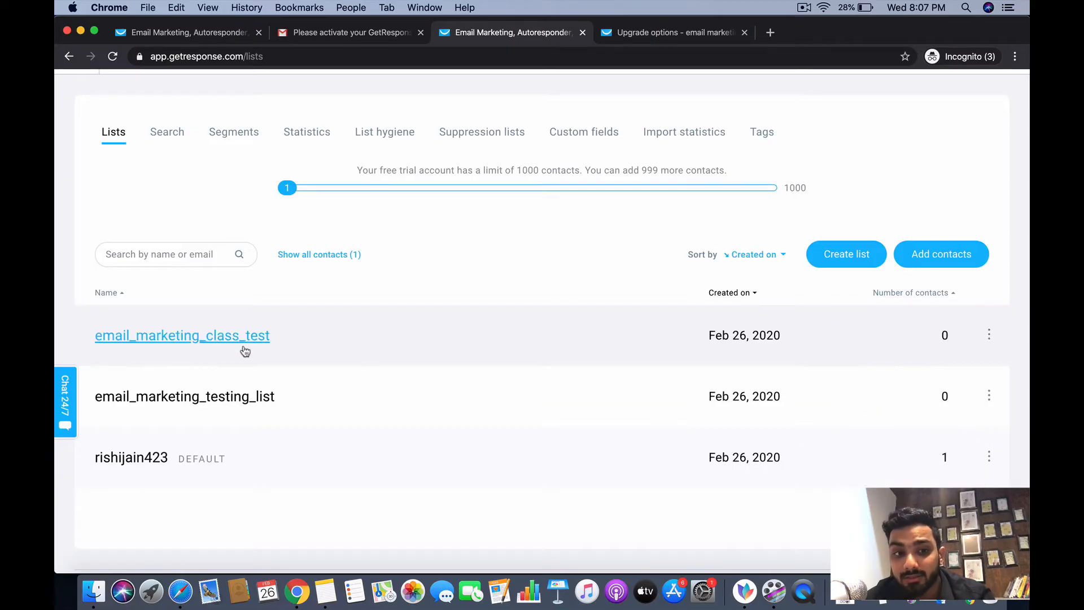
left_click(989, 335)
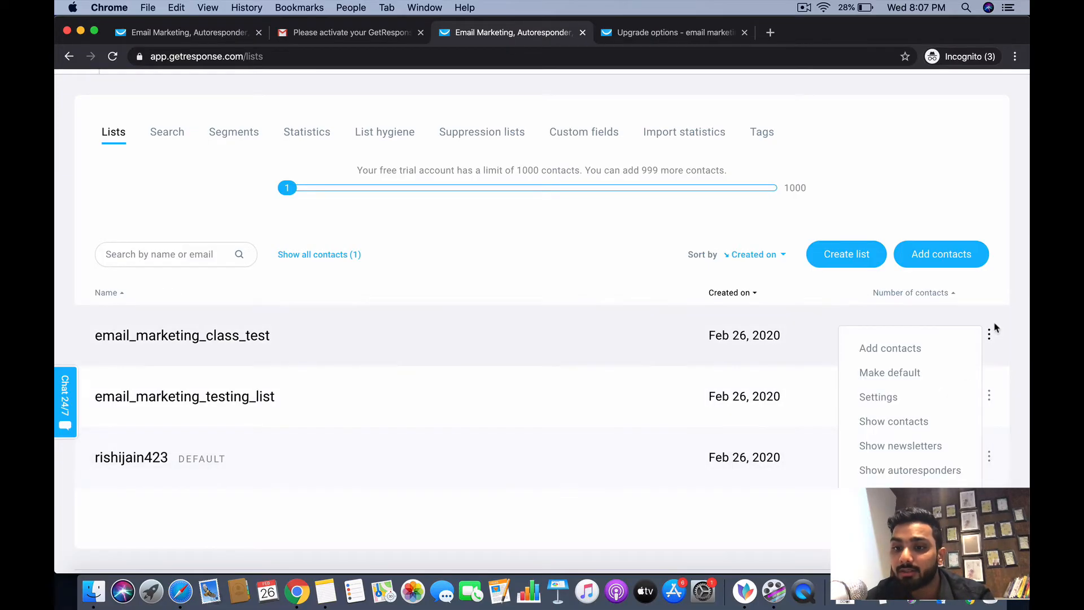
mouse_move(909, 470)
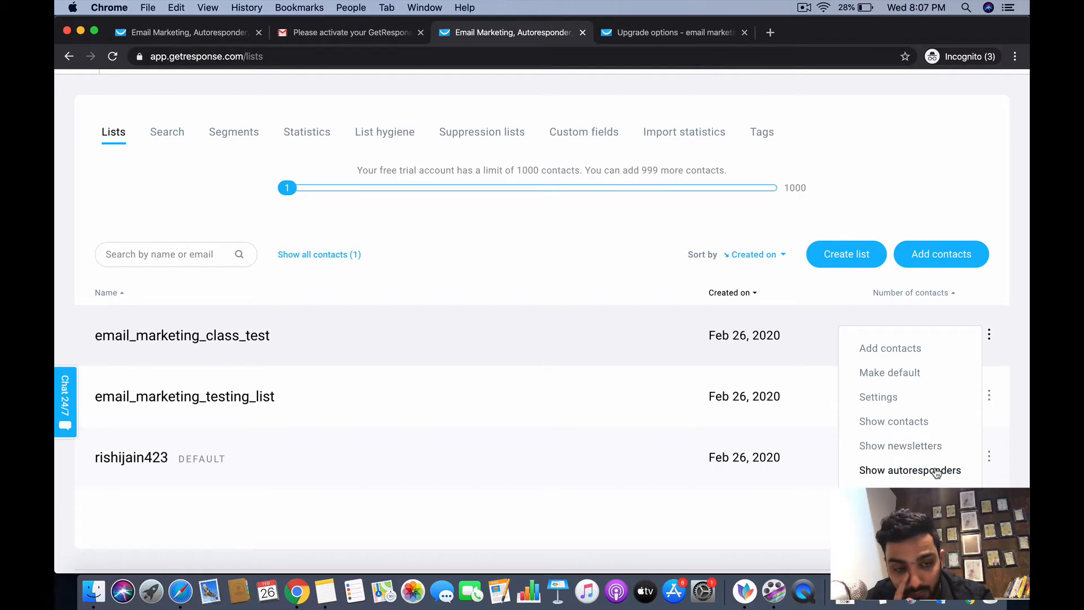
left_click(546, 298)
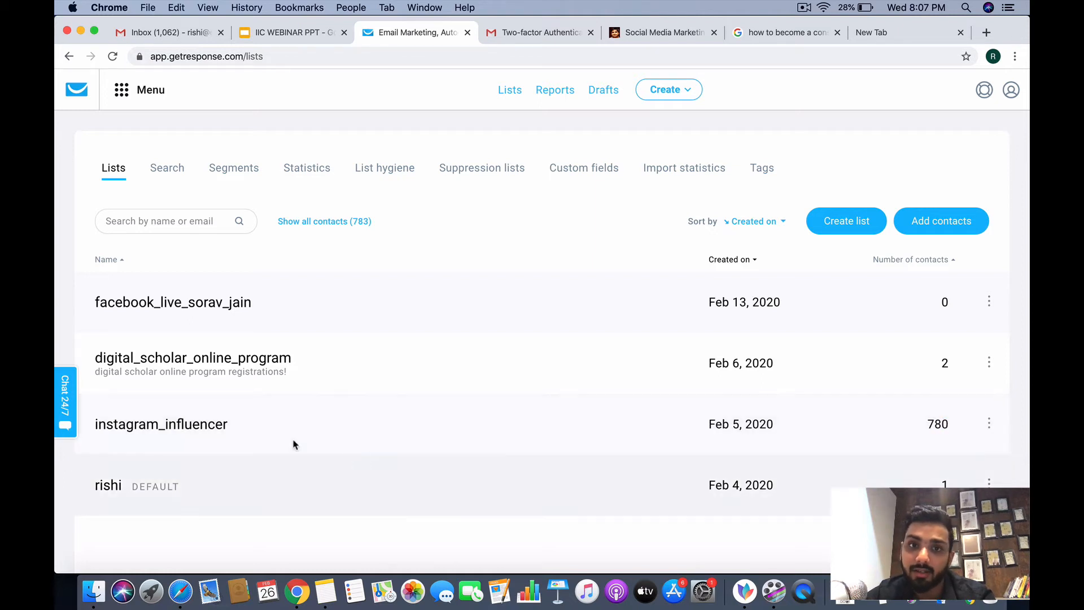
Open the instagram_influencer list's 782 contacts in contact search.
left_click(161, 424)
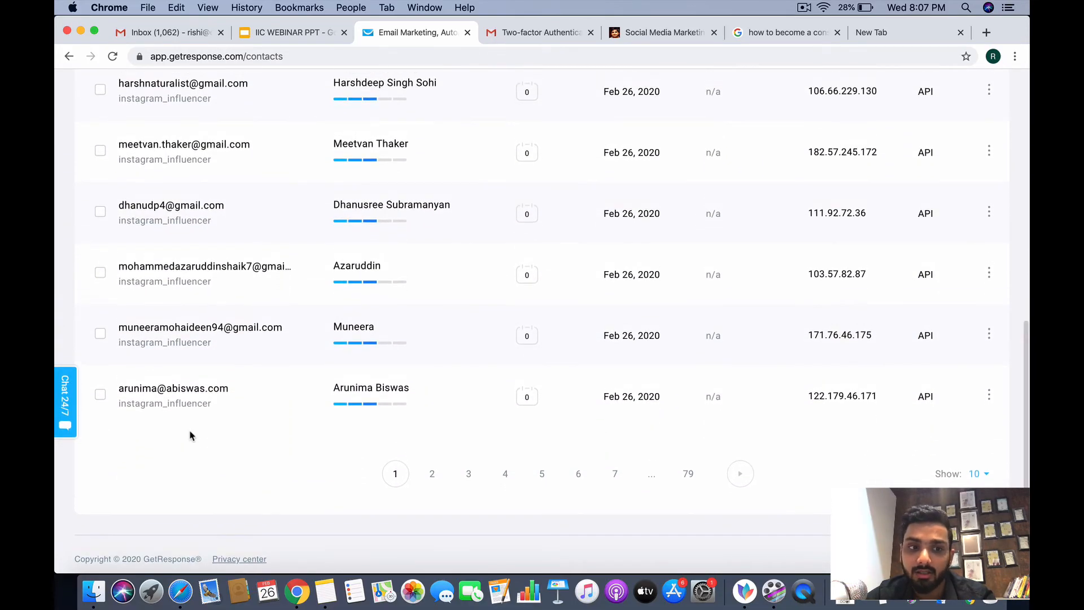
scroll("up", 3)
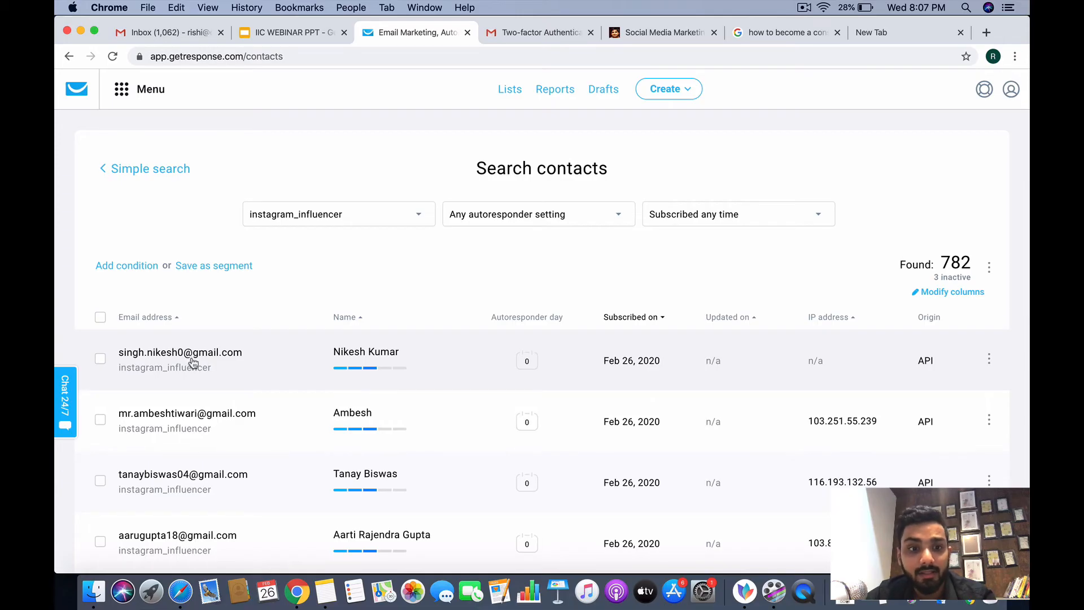
Open one contact's details and scroll through its custom fields and opt-in proof.
left_click(181, 352)
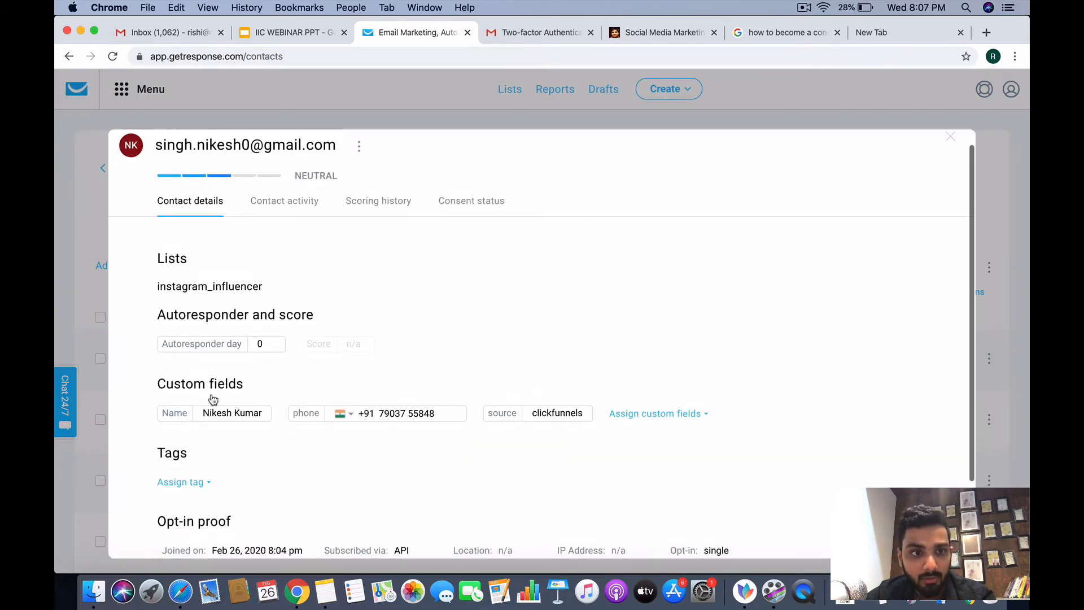
scroll("down", 3)
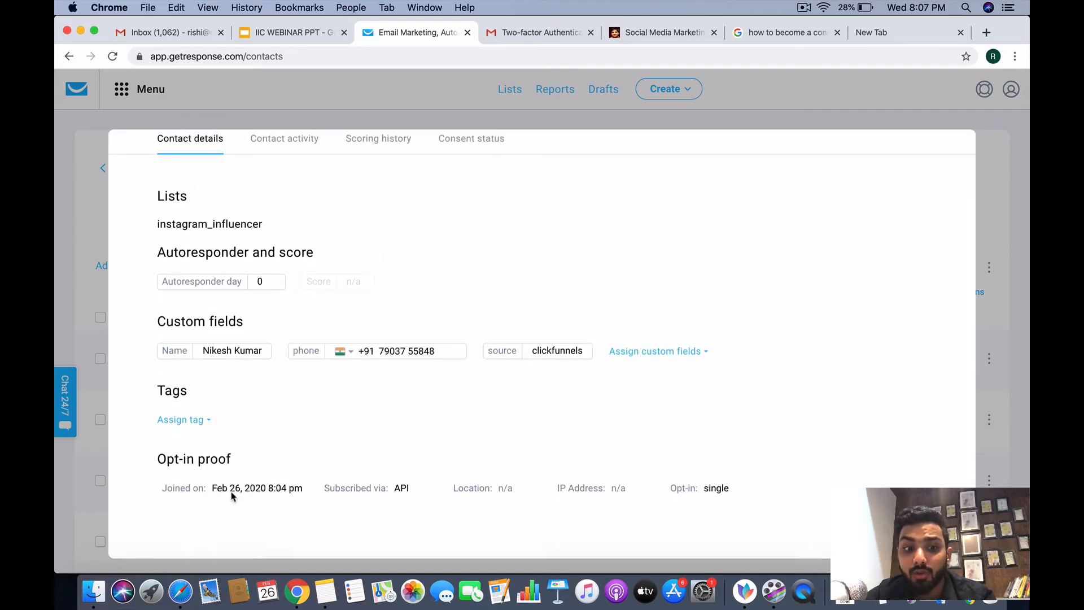
mouse_move(263, 492)
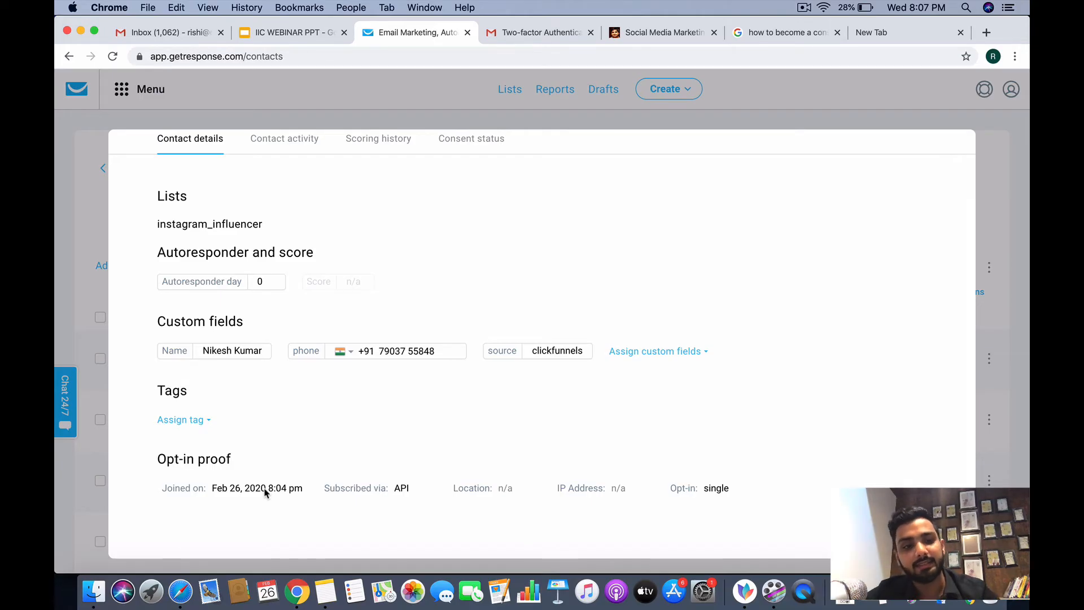
mouse_move(431, 498)
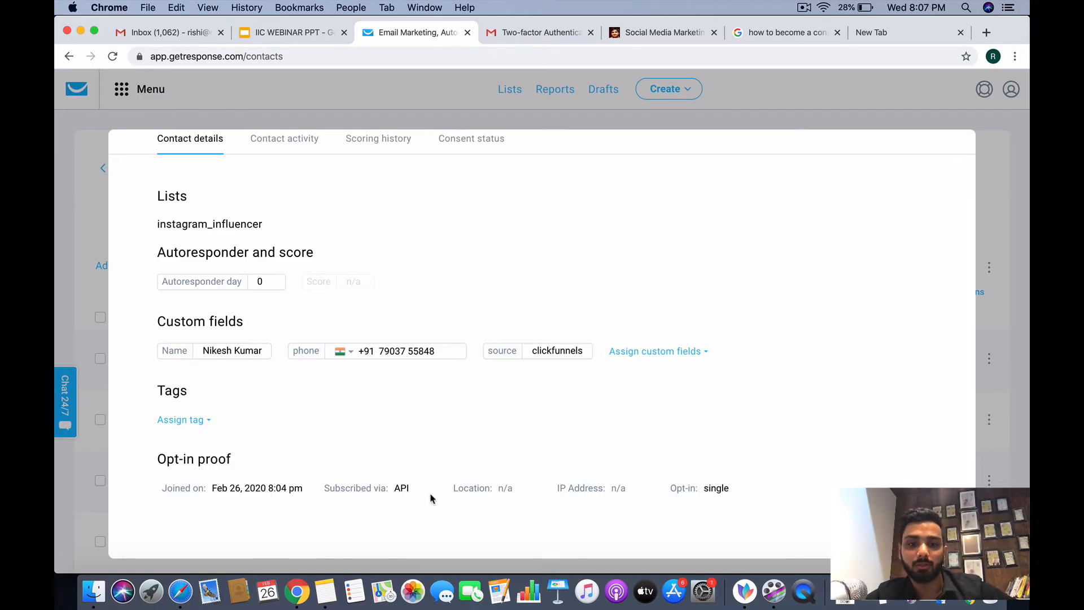
mouse_move(519, 502)
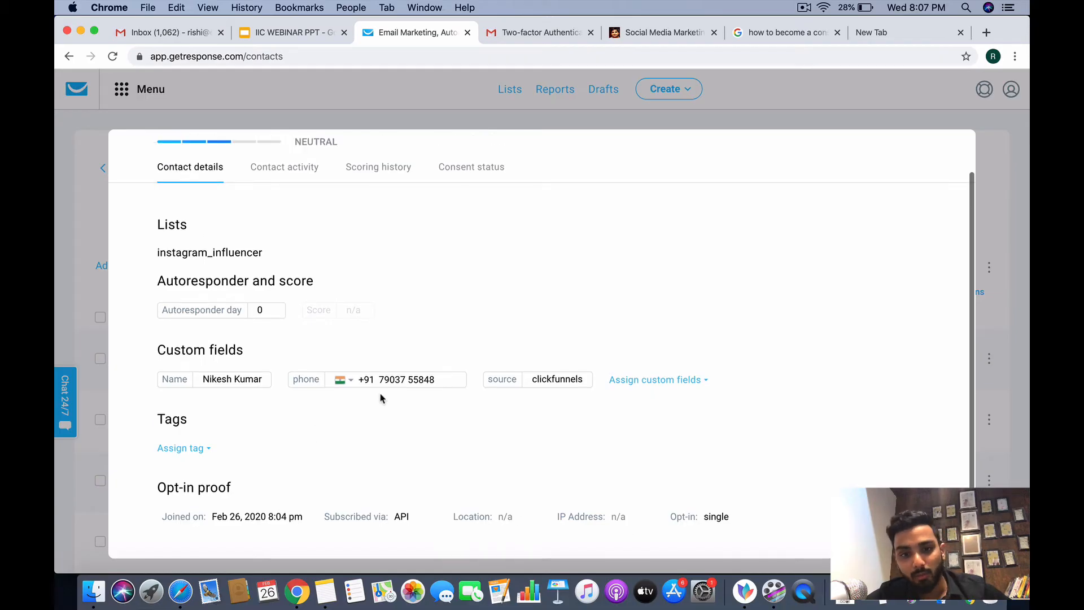
mouse_move(258, 447)
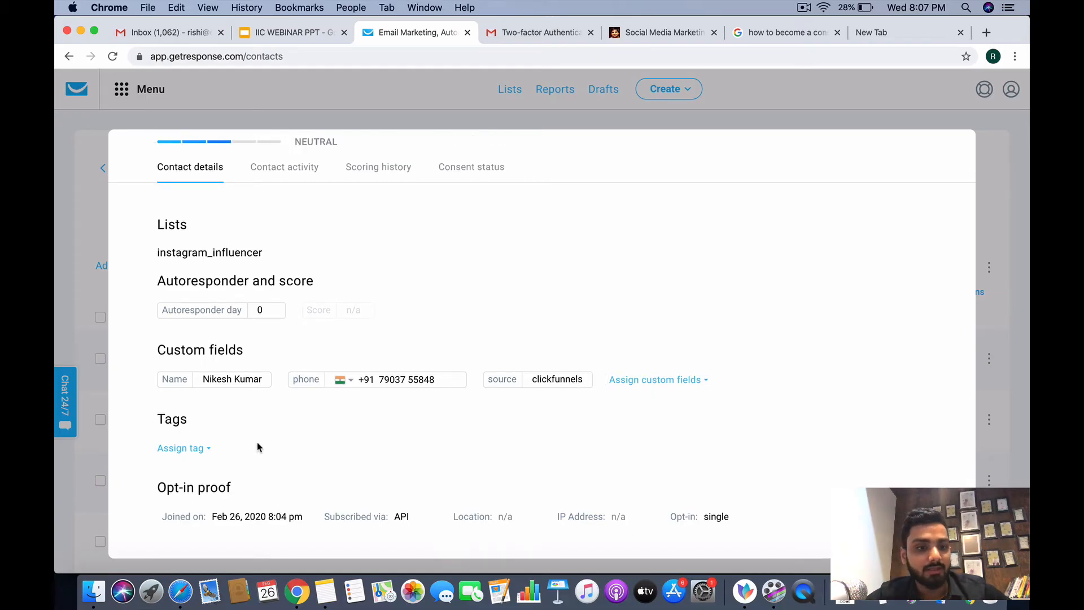
Review the contact's activity log, then view its consent status.
left_click(284, 219)
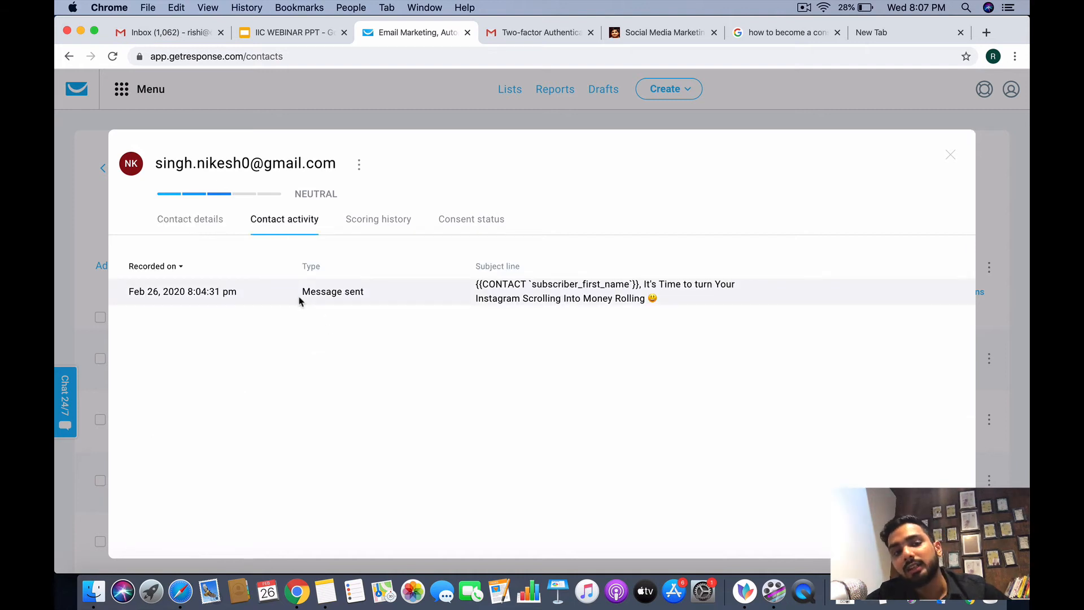
mouse_move(490, 310)
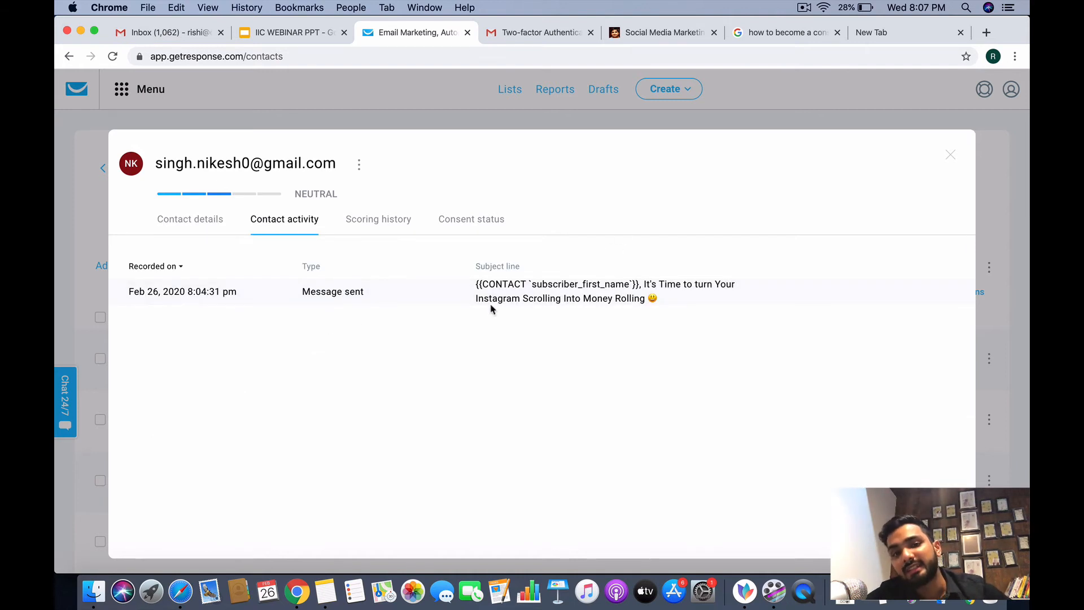
mouse_move(650, 326)
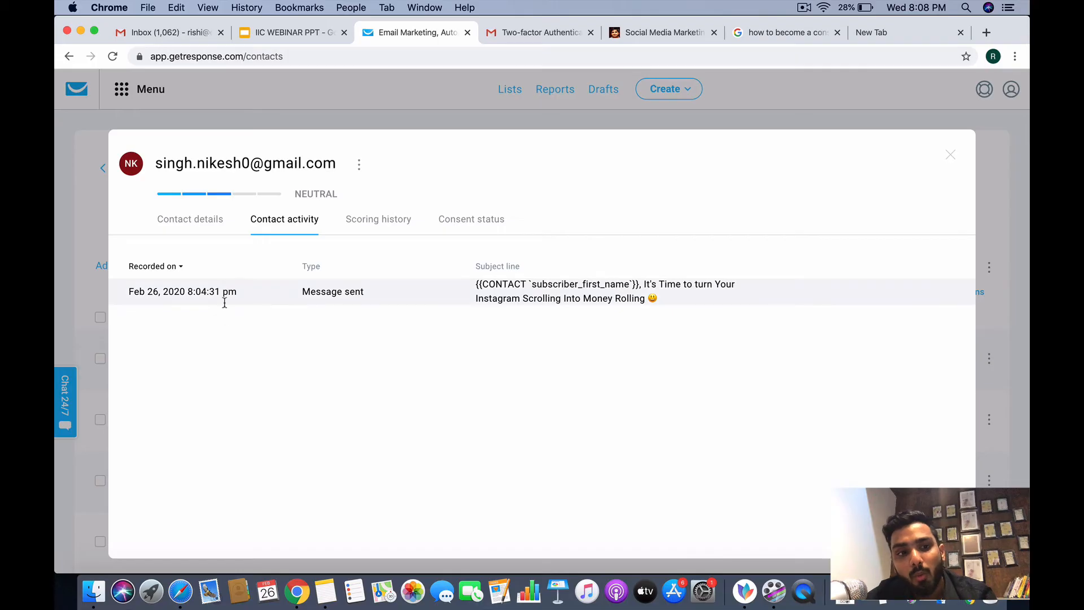
mouse_move(224, 408)
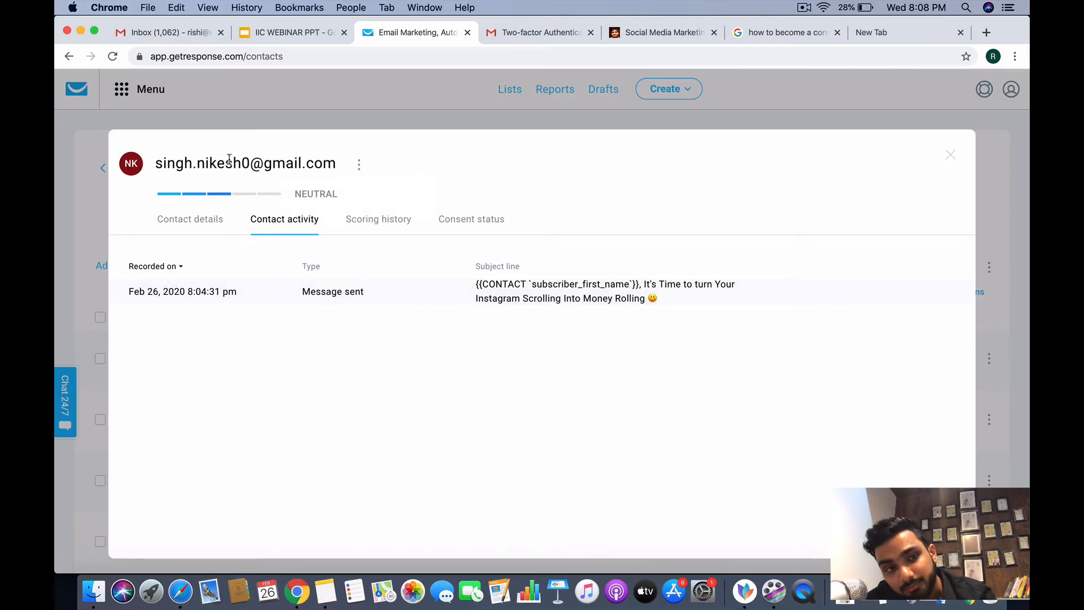
mouse_move(356, 332)
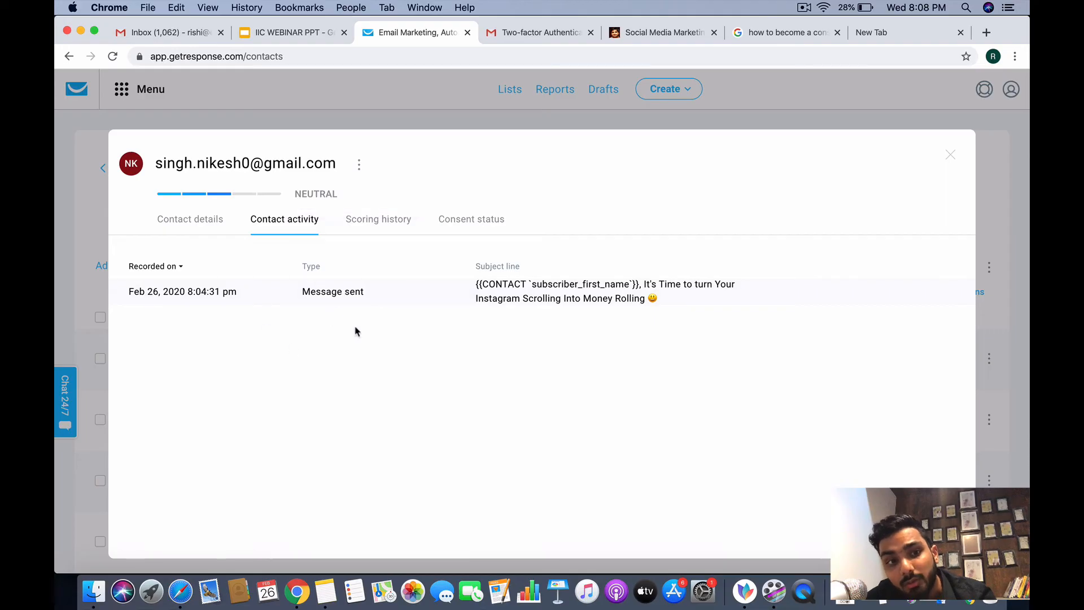
mouse_move(359, 349)
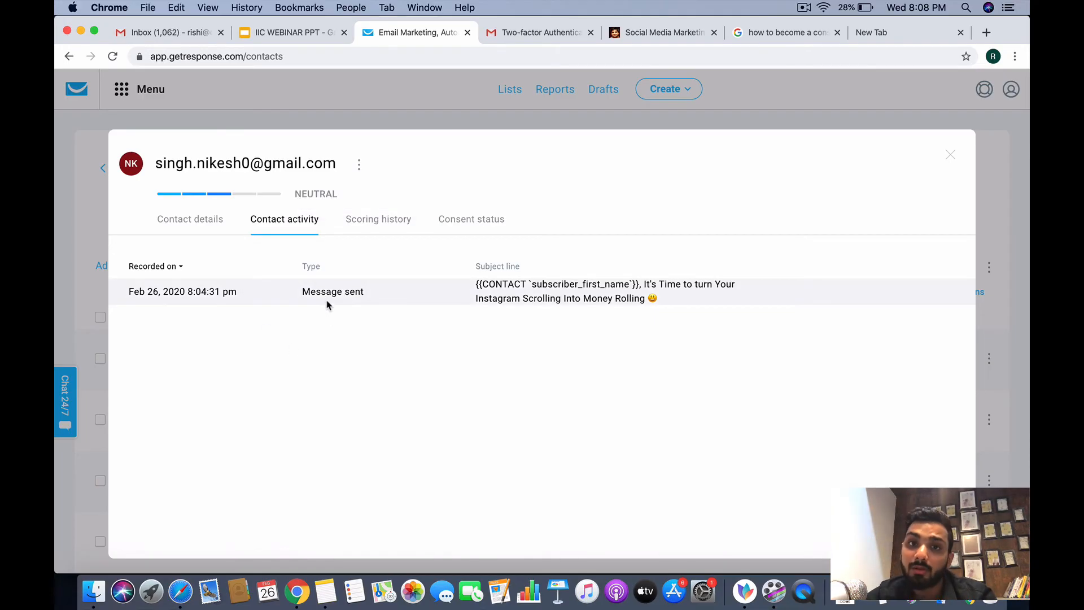
mouse_move(227, 193)
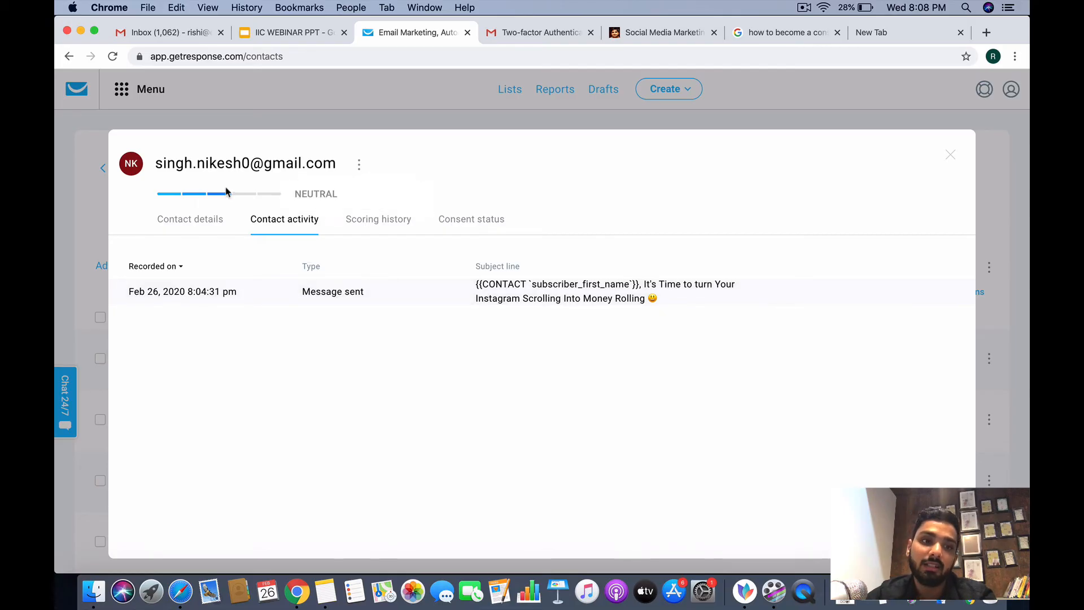
mouse_move(313, 191)
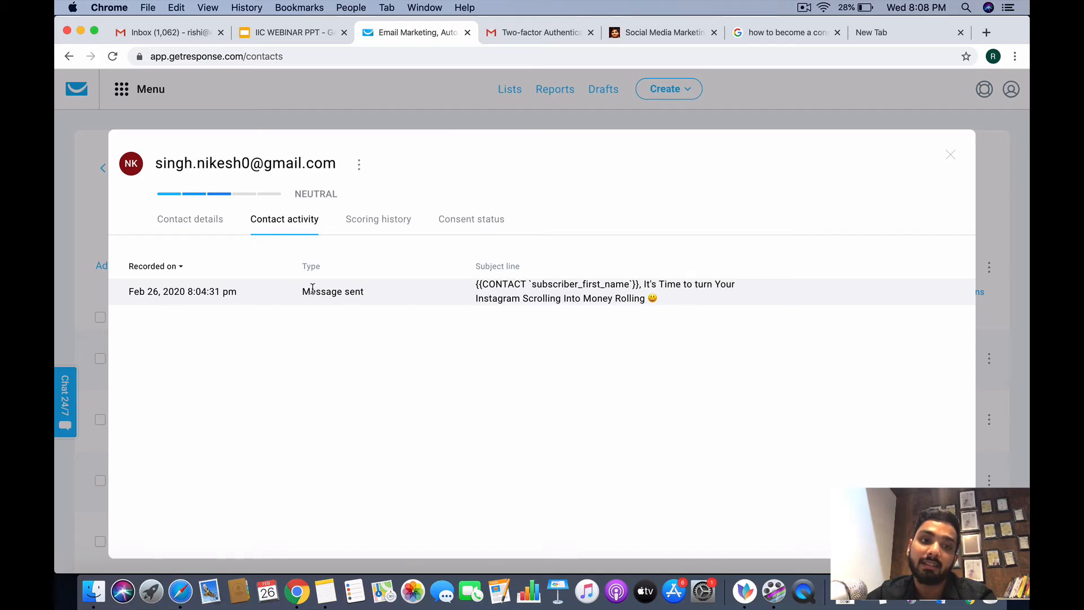
mouse_move(266, 194)
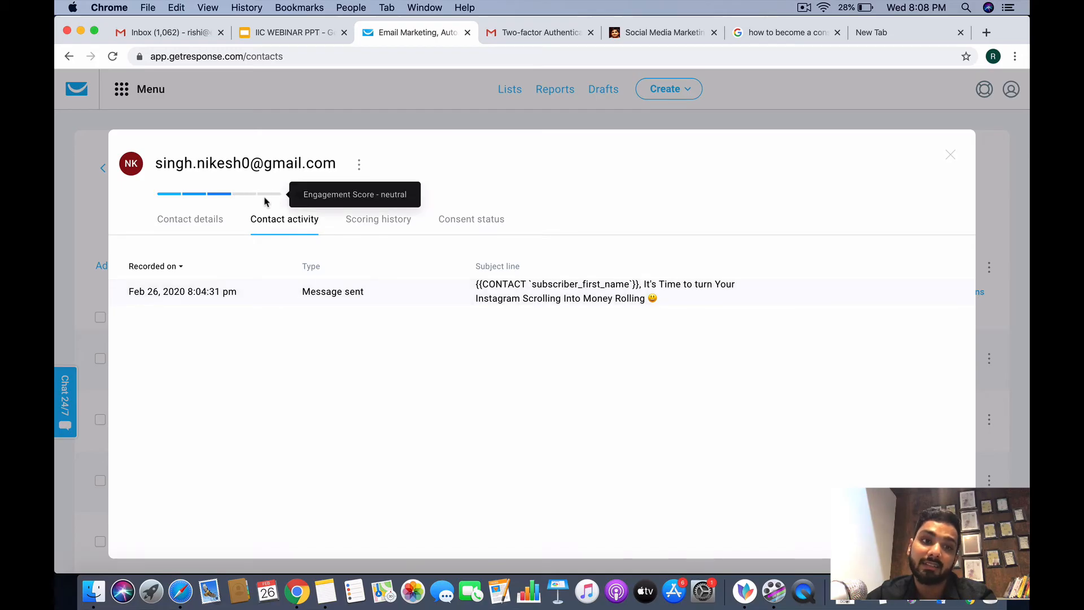
mouse_move(352, 249)
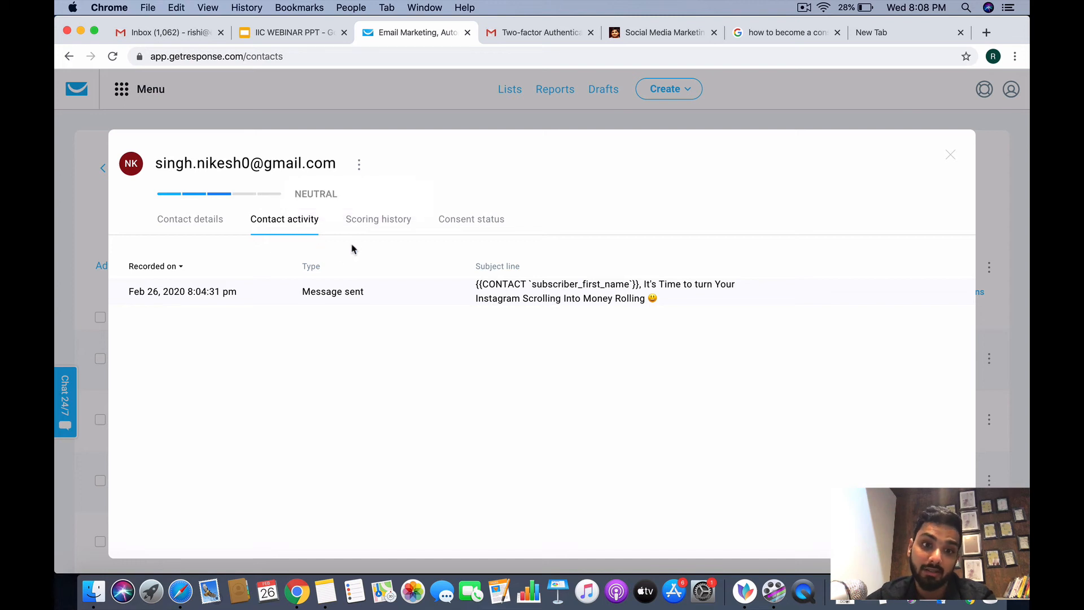
left_click(471, 219)
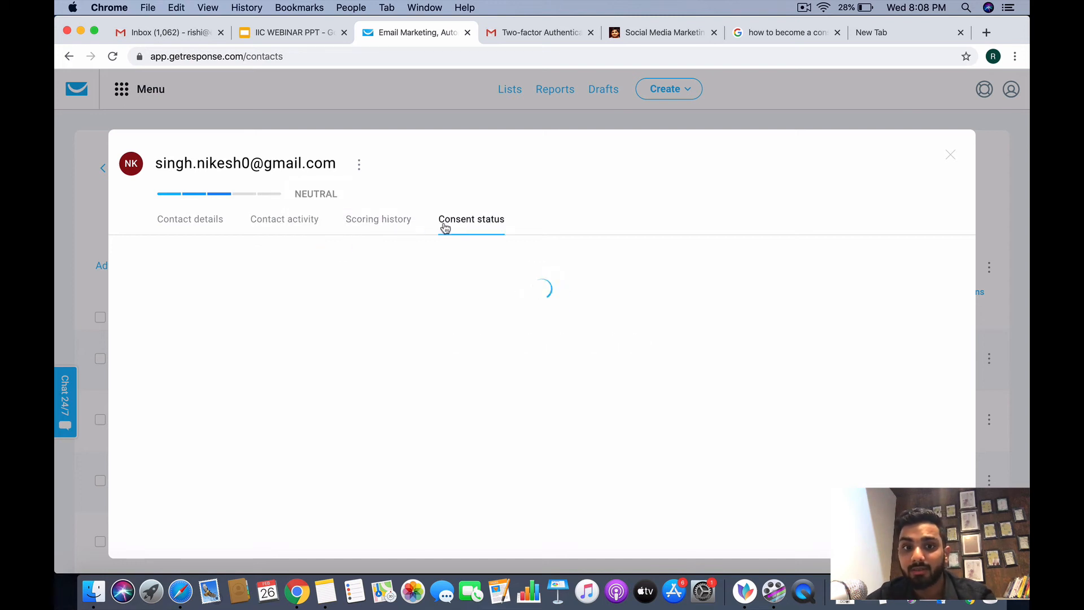
Close the contact details window and open email_marketing_class_test's options on the Lists page.
left_click(190, 219)
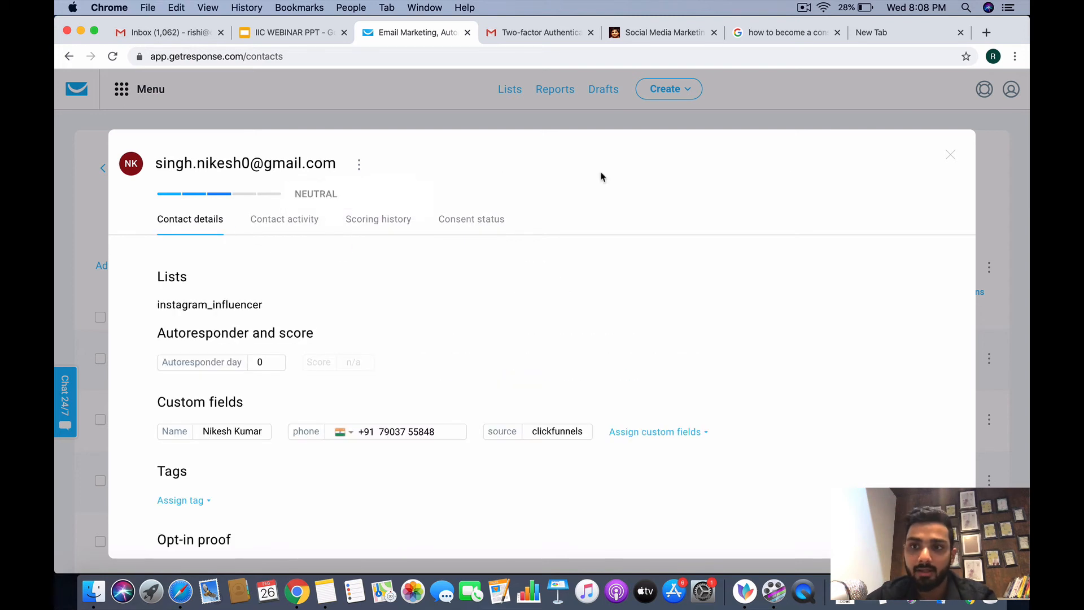
left_click(949, 155)
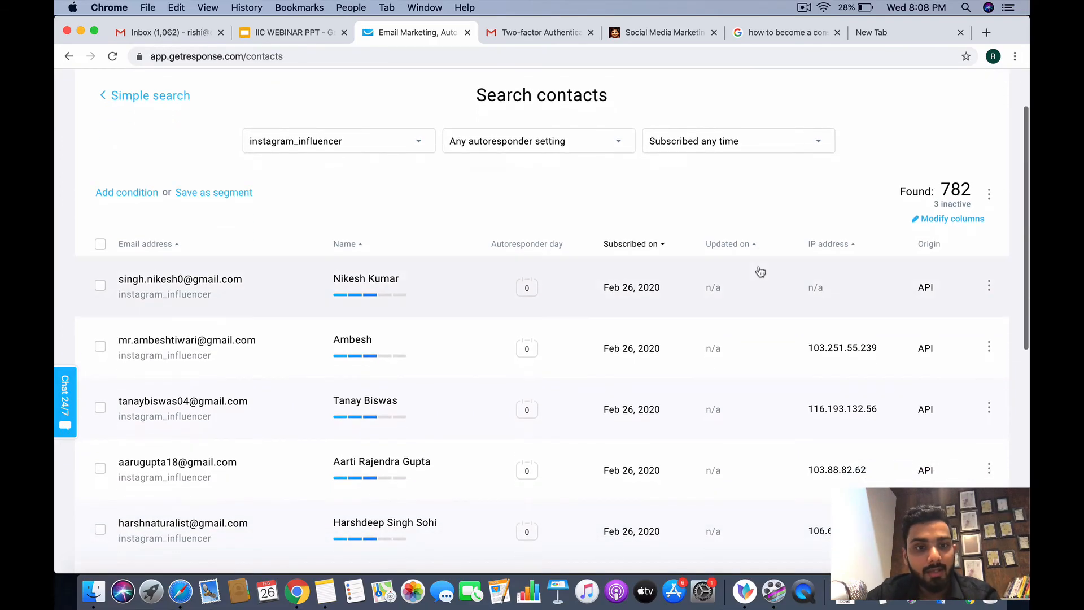
scroll("up", 3)
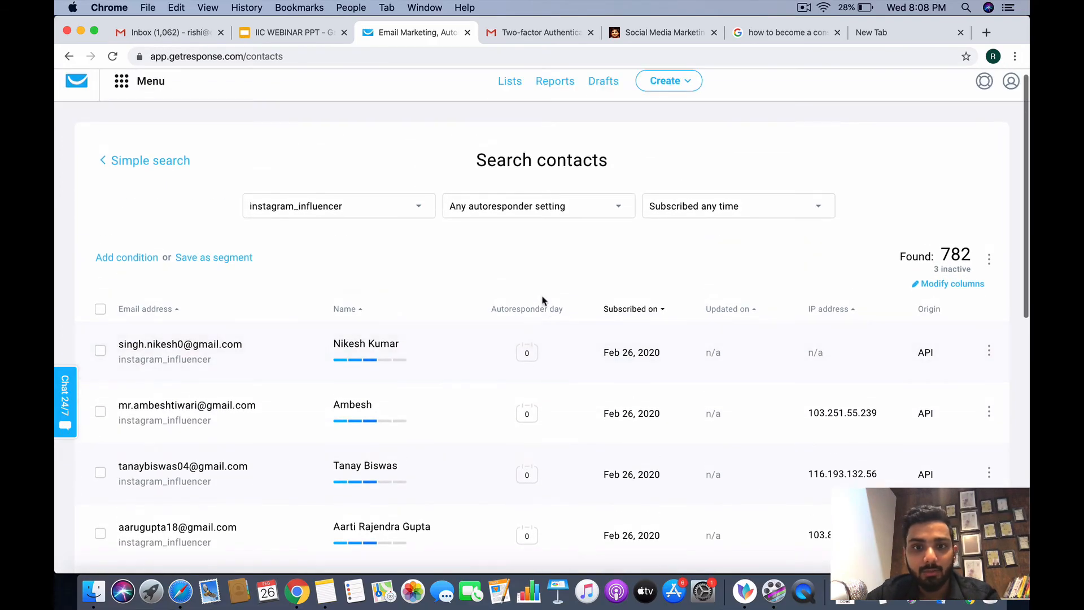
left_click(989, 352)
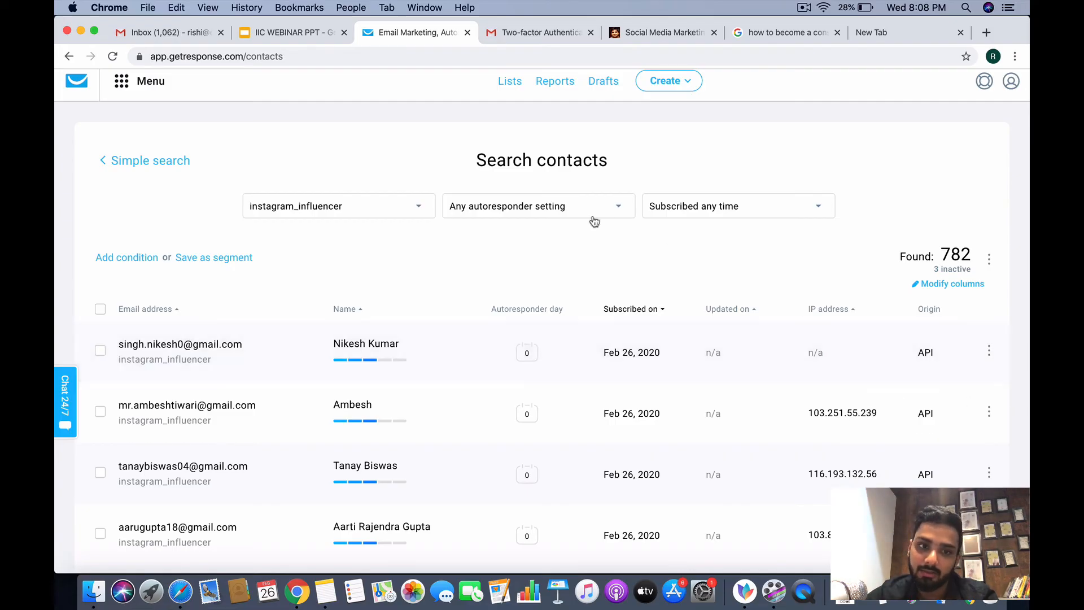
mouse_move(224, 226)
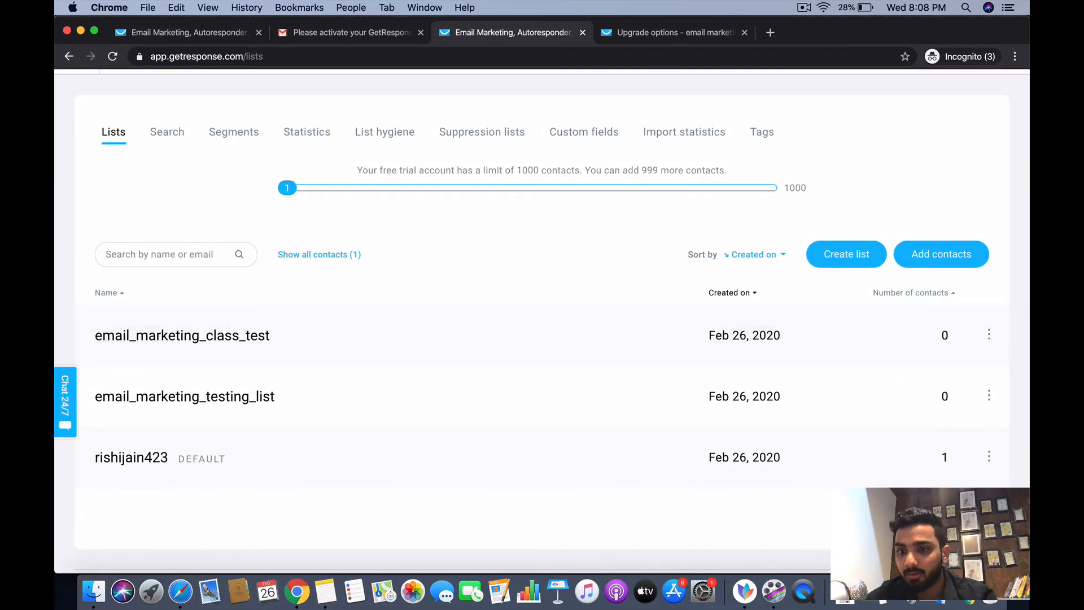
Delete email_marketing_class_test, confirming with Yes, delete.
left_click(989, 335)
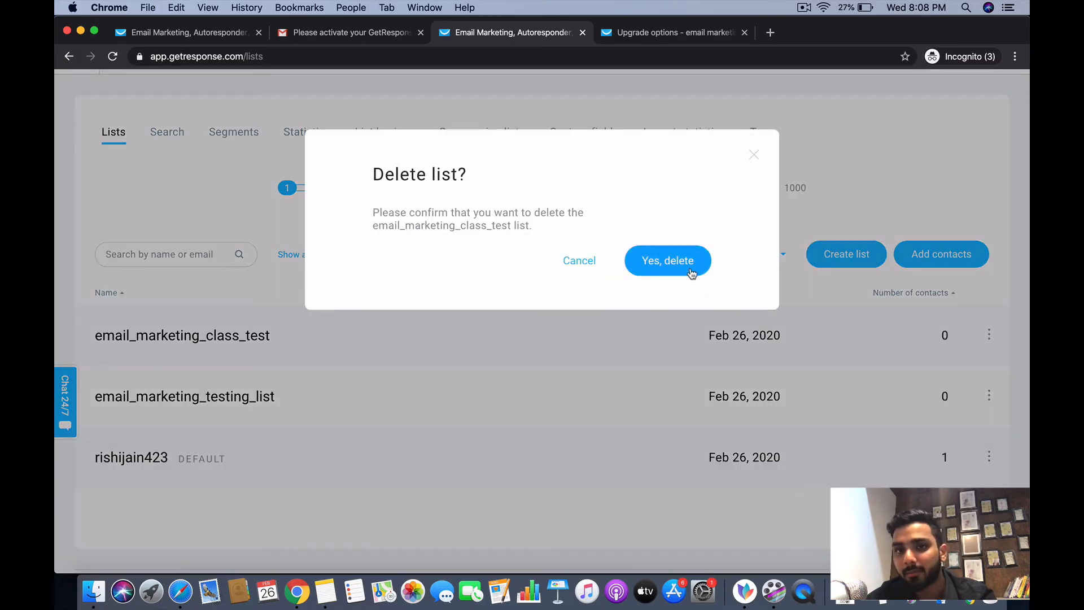
left_click(668, 261)
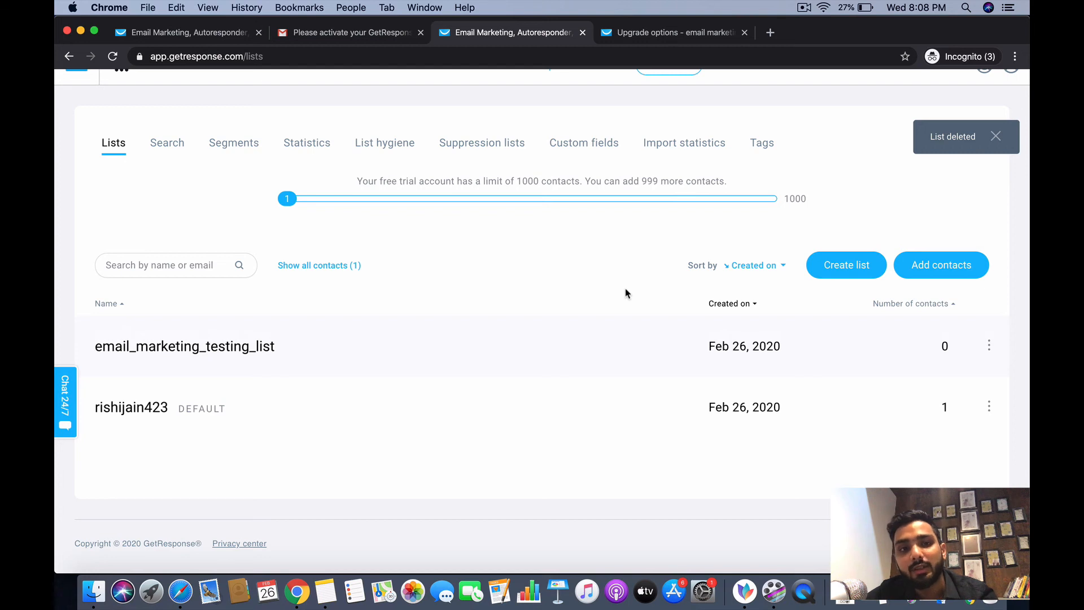
scroll("up", 3)
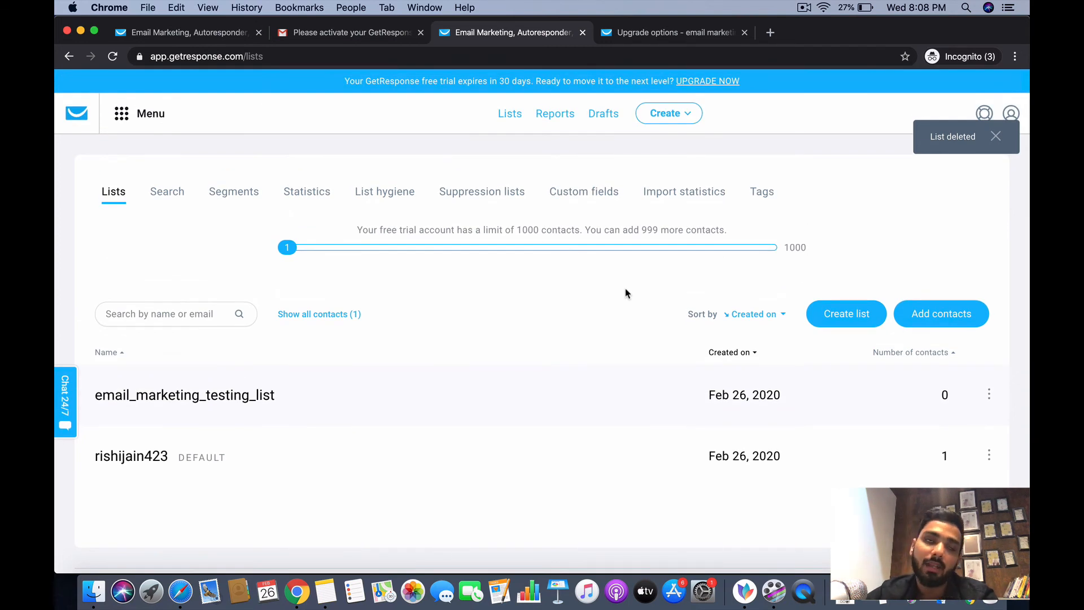